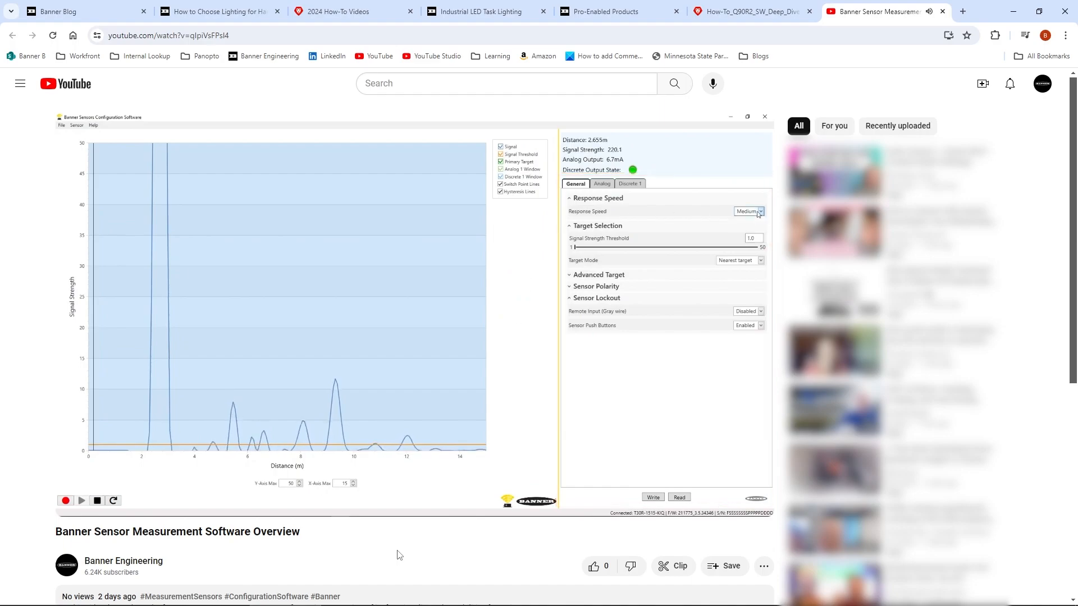
- Connect to the Q90R2 sensor on COM3 and show its live 2D scatter view
click(627, 183)
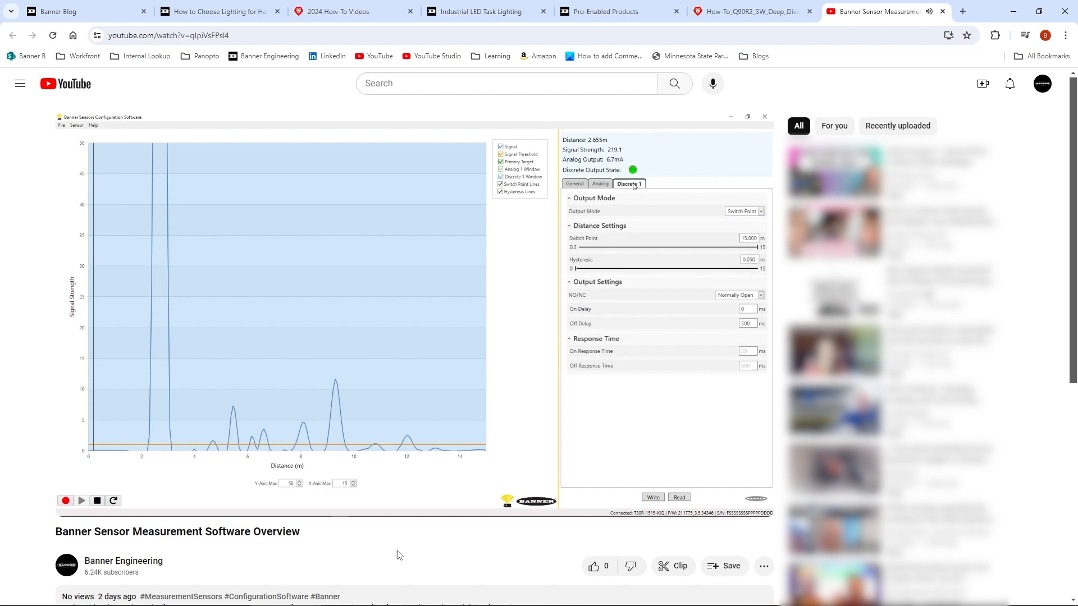
click(574, 182)
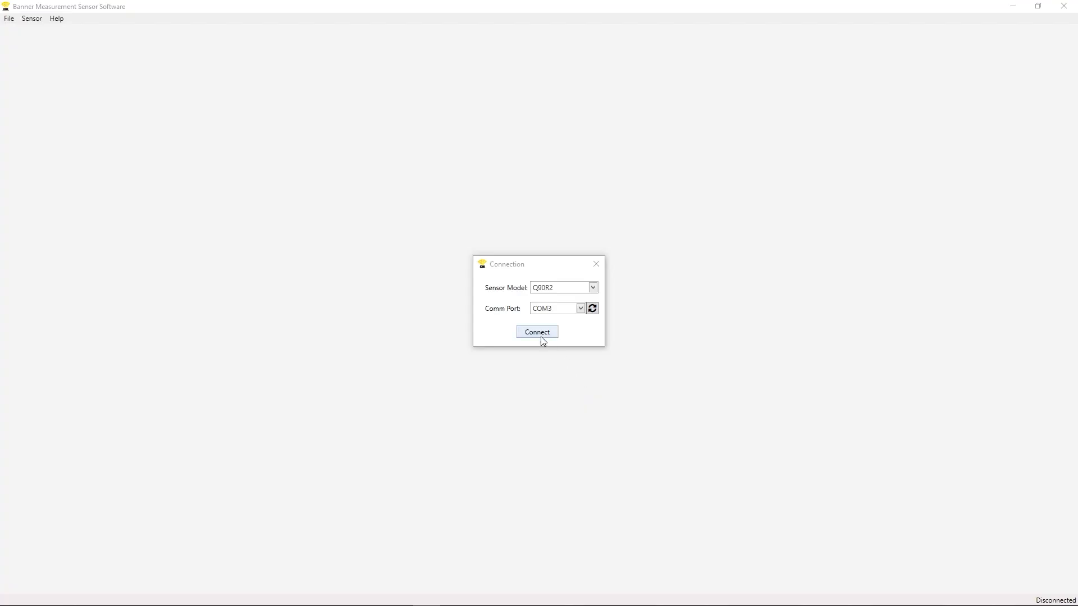
click(536, 332)
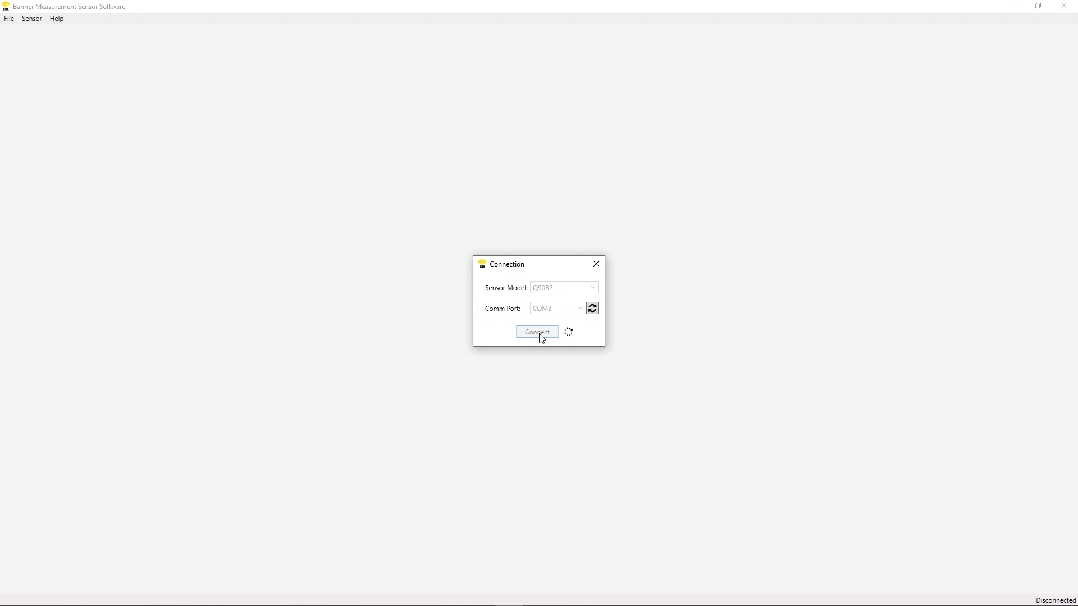
click(536, 332)
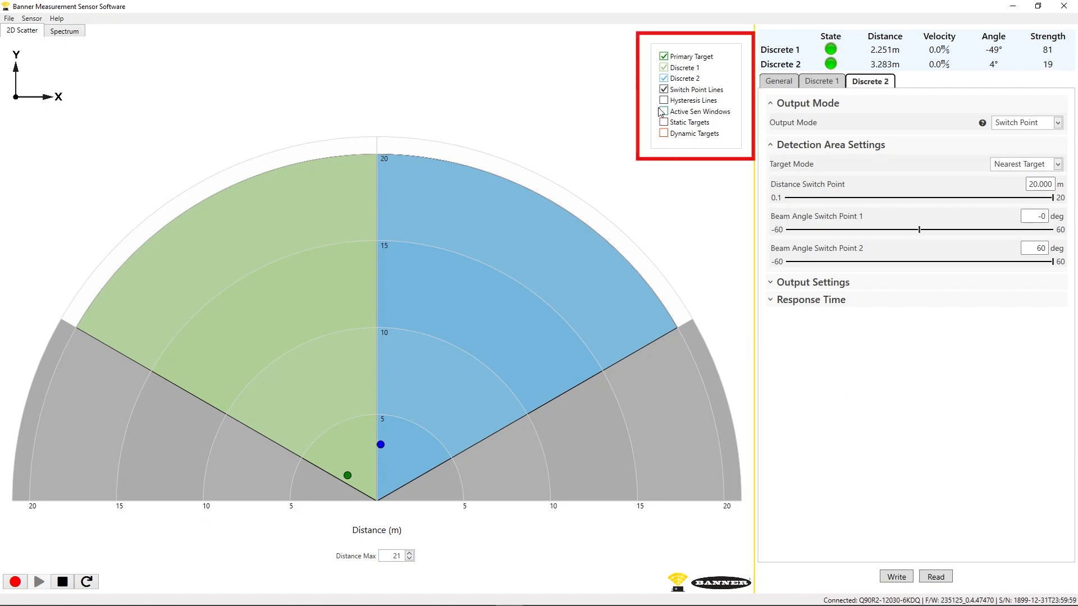
click(662, 57)
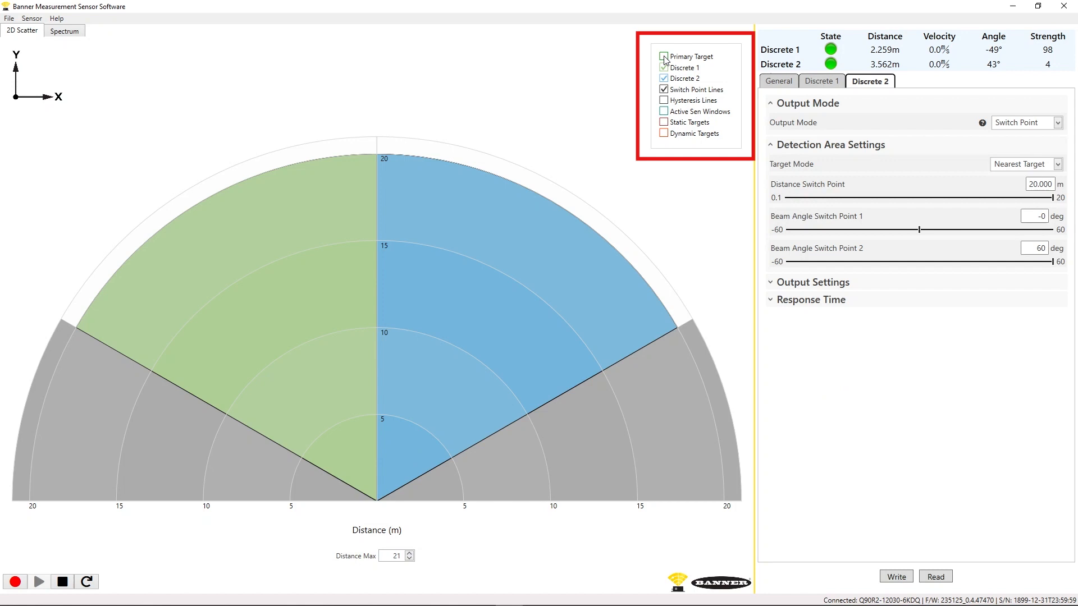
click(663, 57)
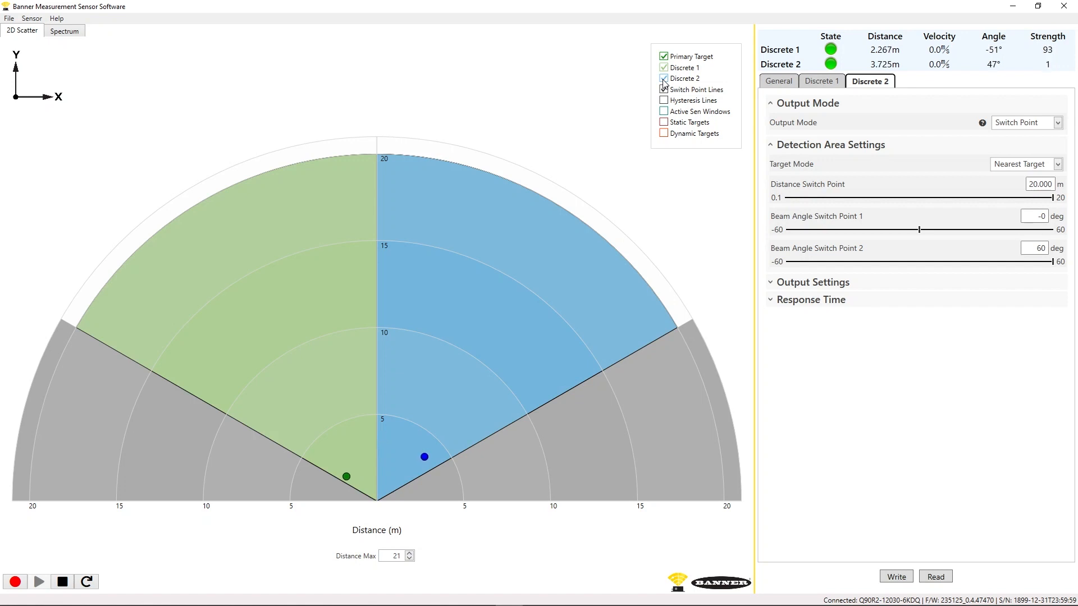
click(663, 123)
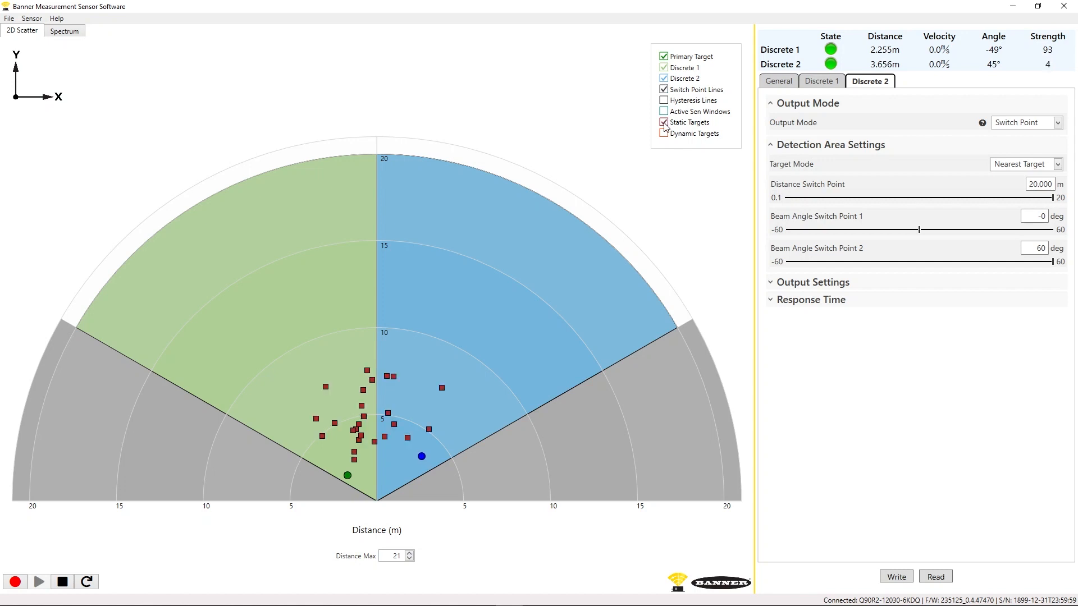
click(663, 123)
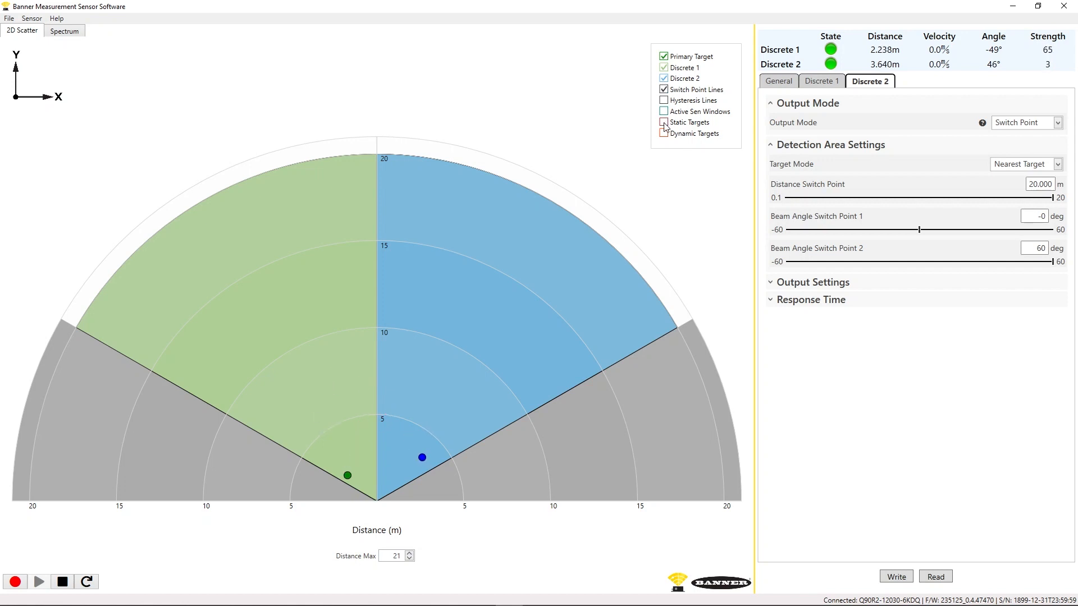
click(663, 134)
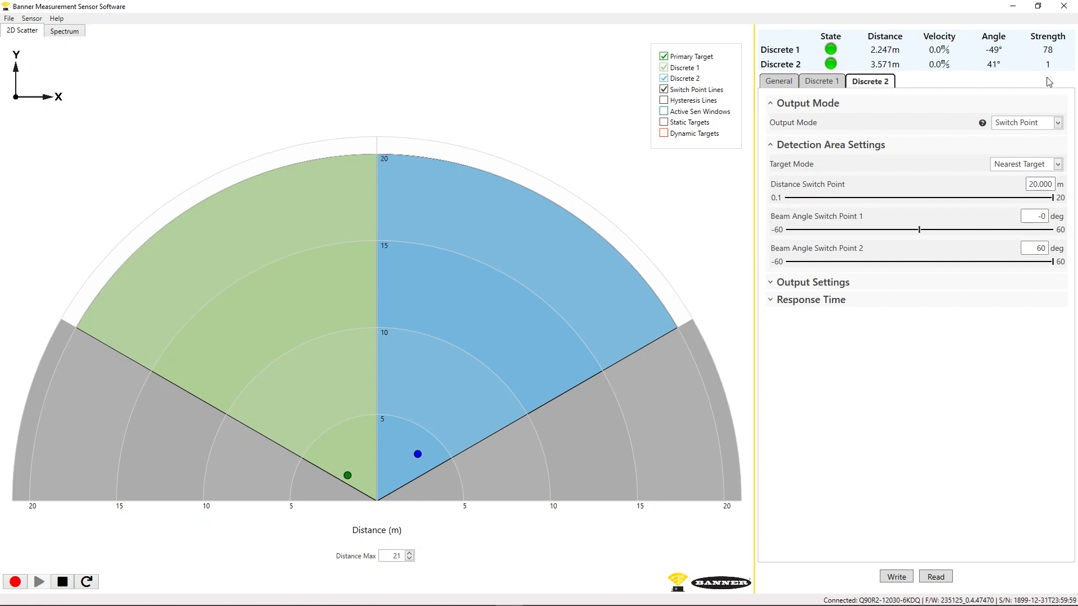
mouse_move(841, 29)
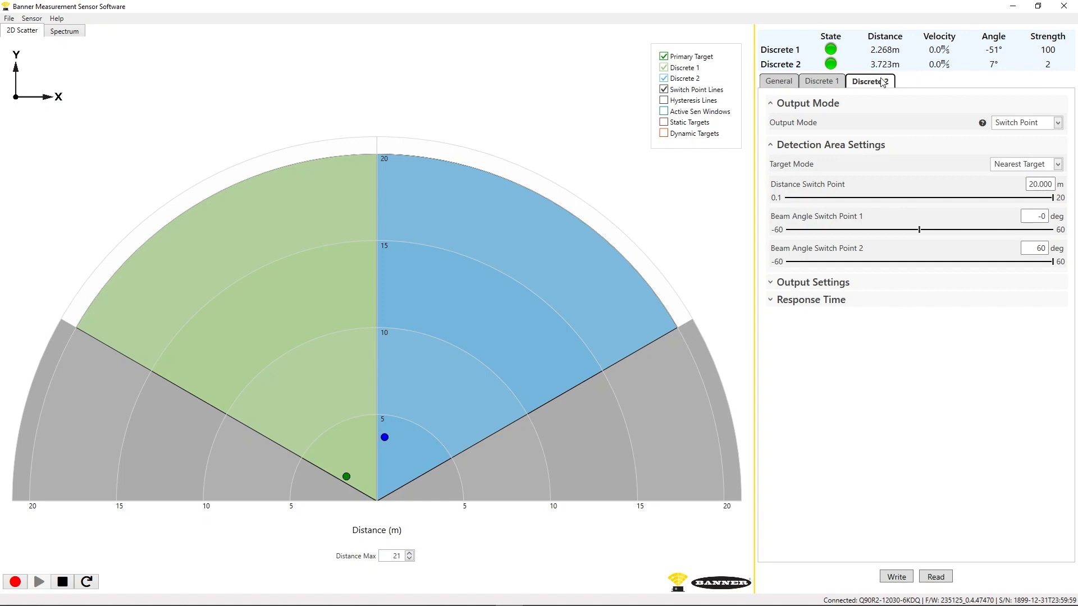
- Review General response speed, Discrete 2 response time and the detection area shape choices
click(779, 81)
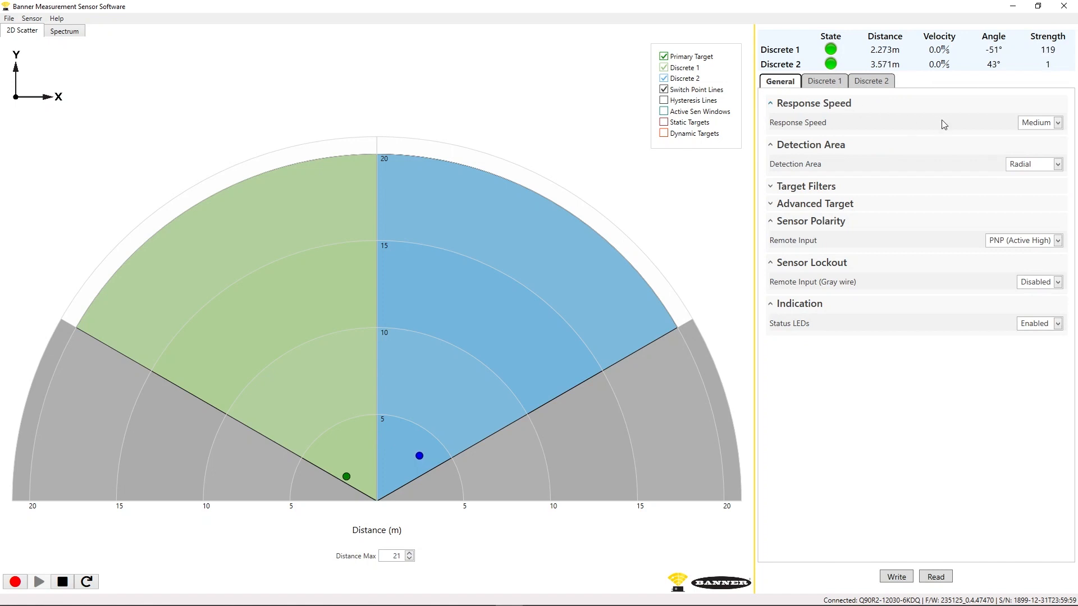
click(1058, 122)
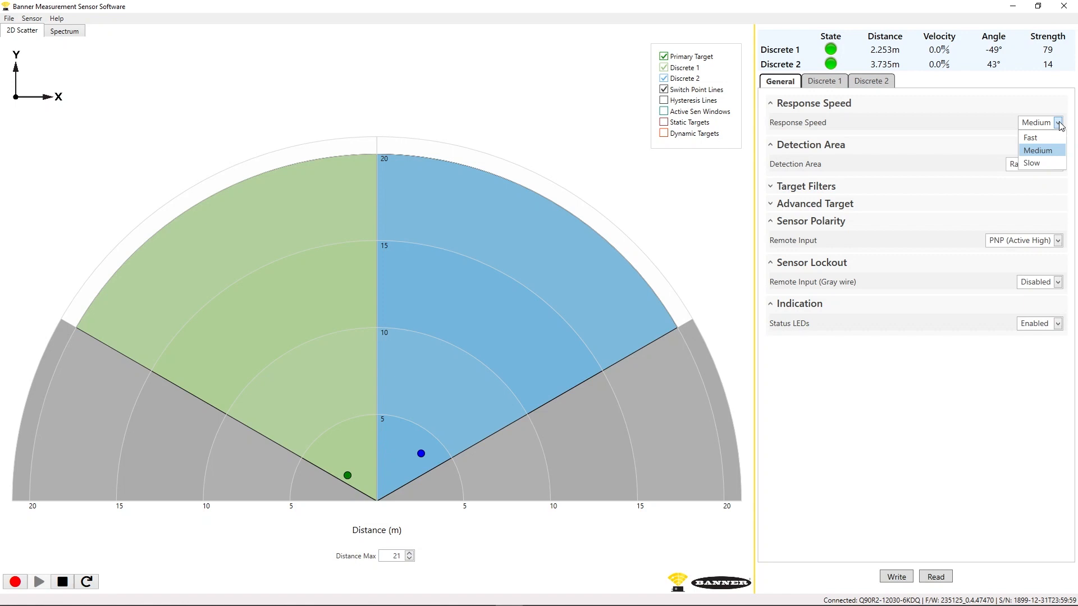
mouse_move(1030, 162)
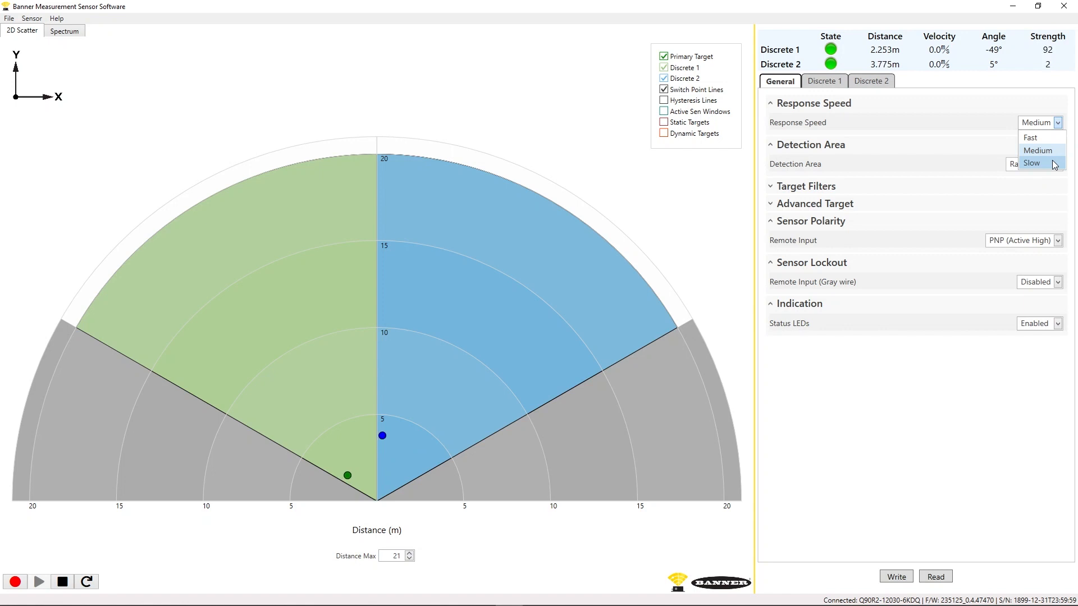
mouse_move(1056, 136)
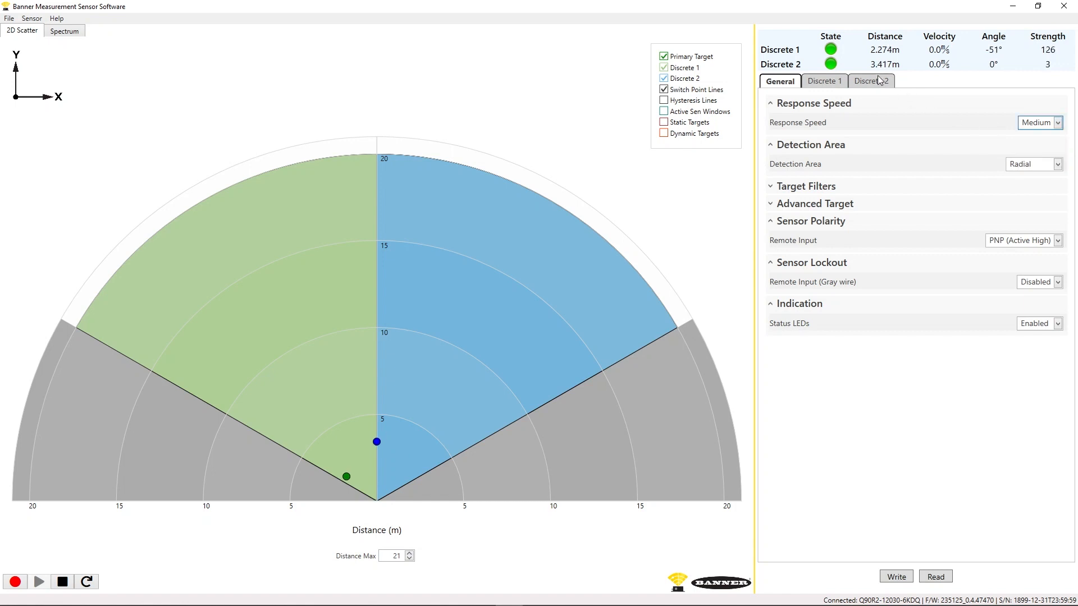
click(869, 81)
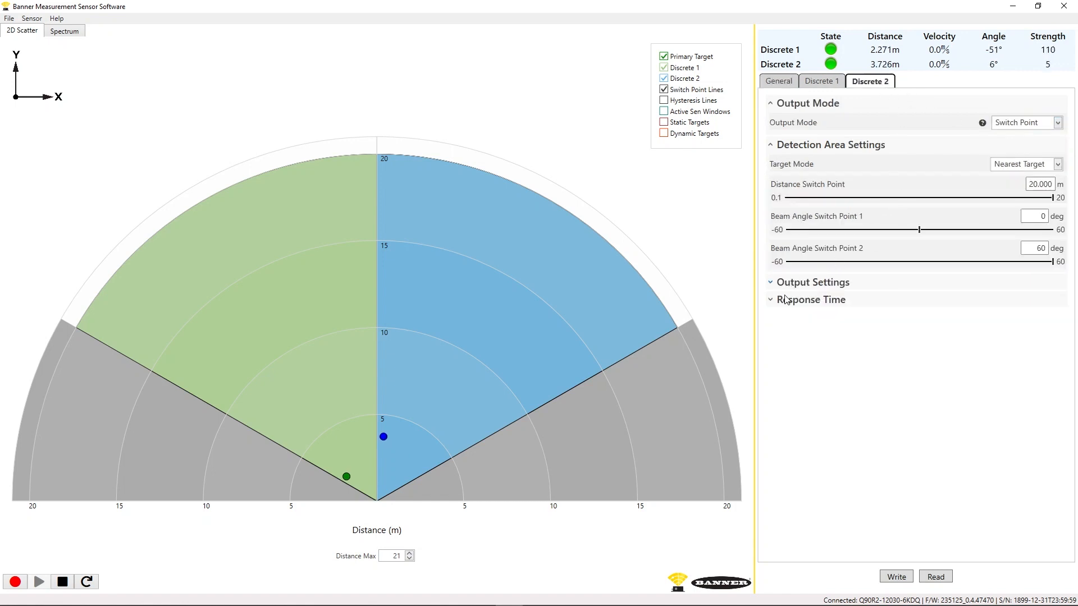
click(809, 300)
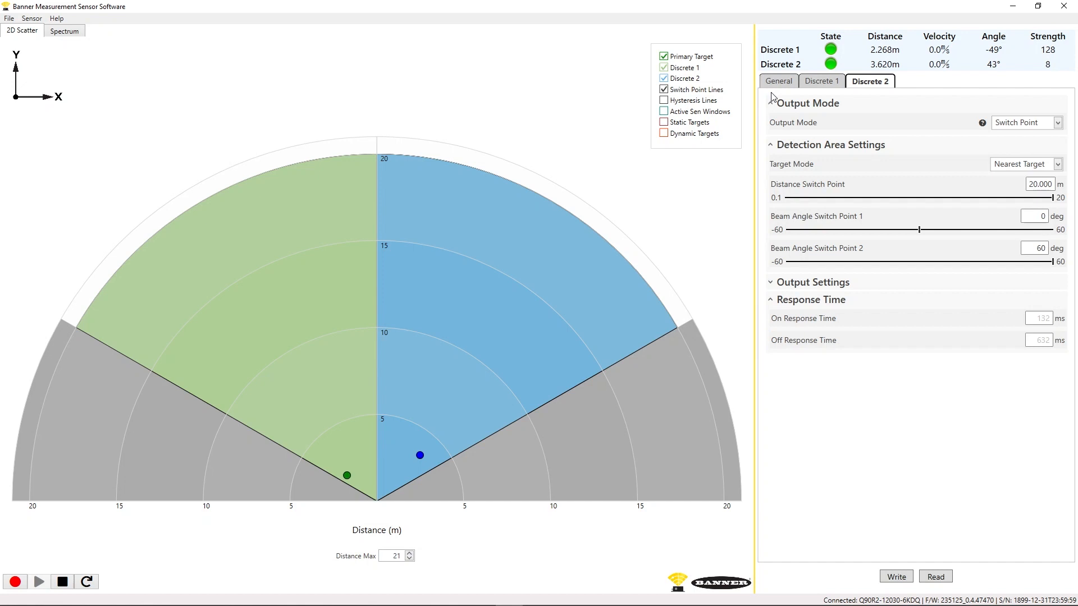
click(779, 81)
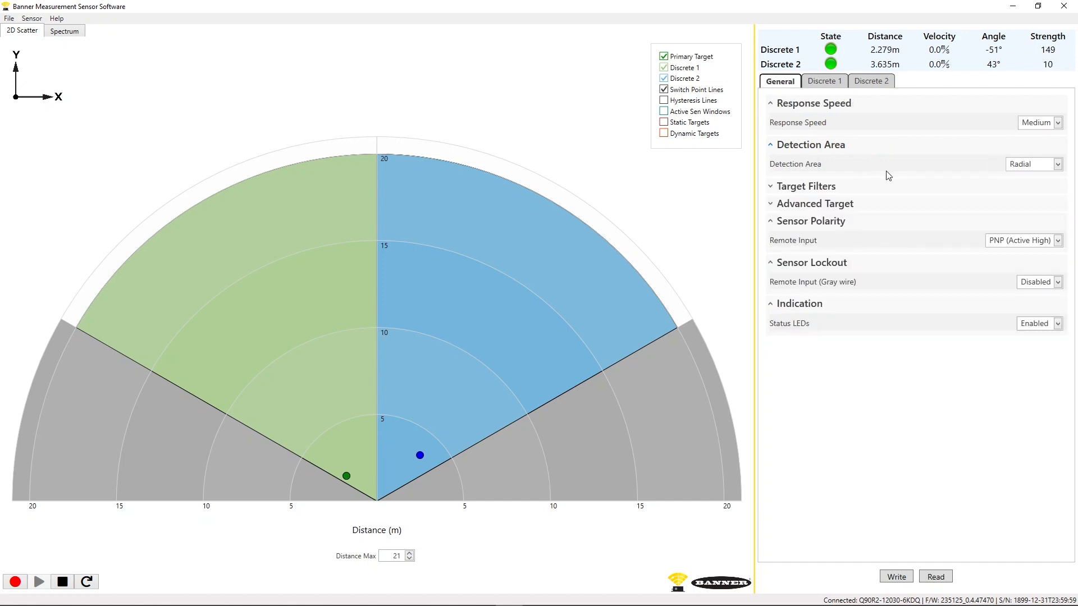
click(1056, 163)
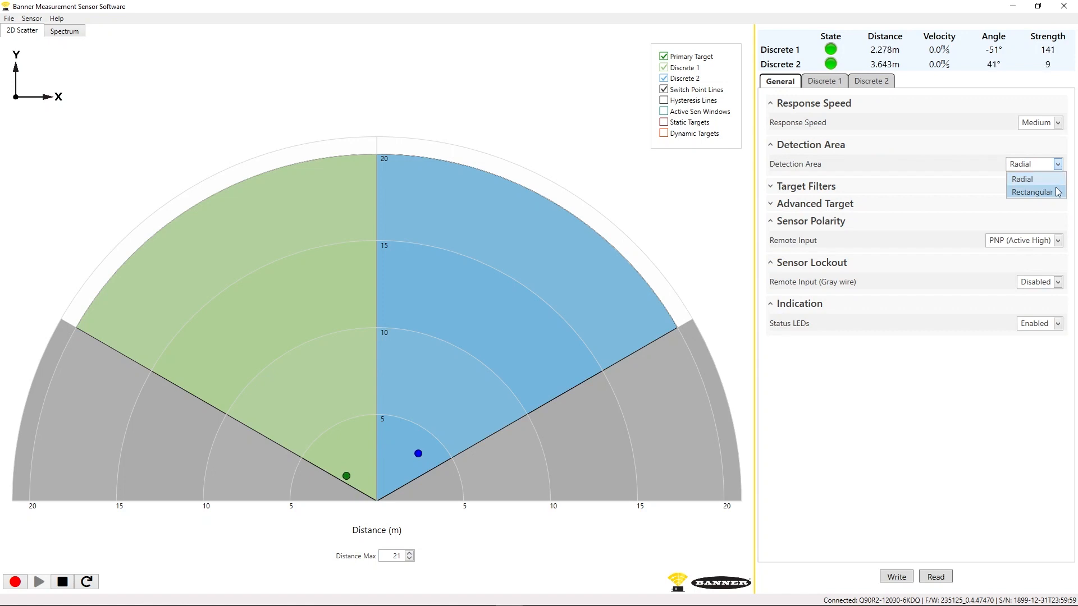
- Make the detection area Rectangular and set Discrete 2's X Switch Point 1 to about -10.095 m
click(1031, 192)
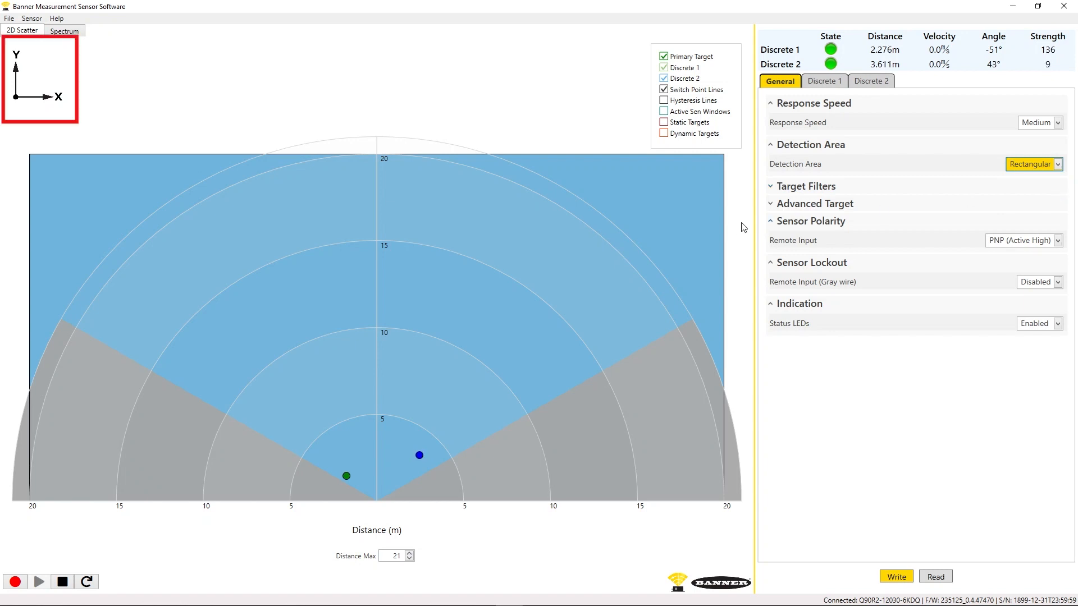
click(870, 81)
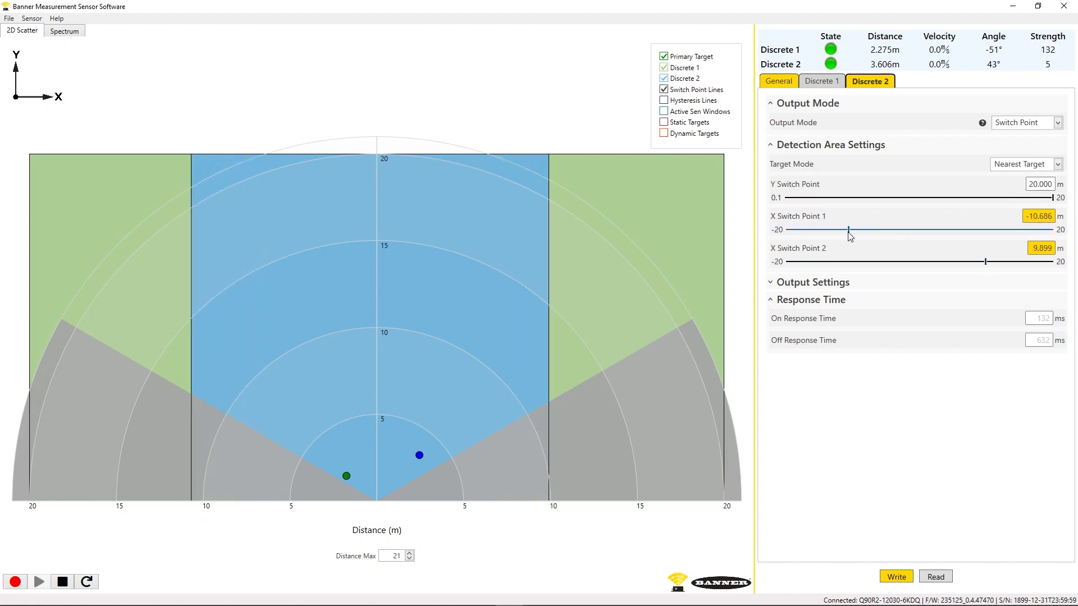
drag(849, 229, 852, 229)
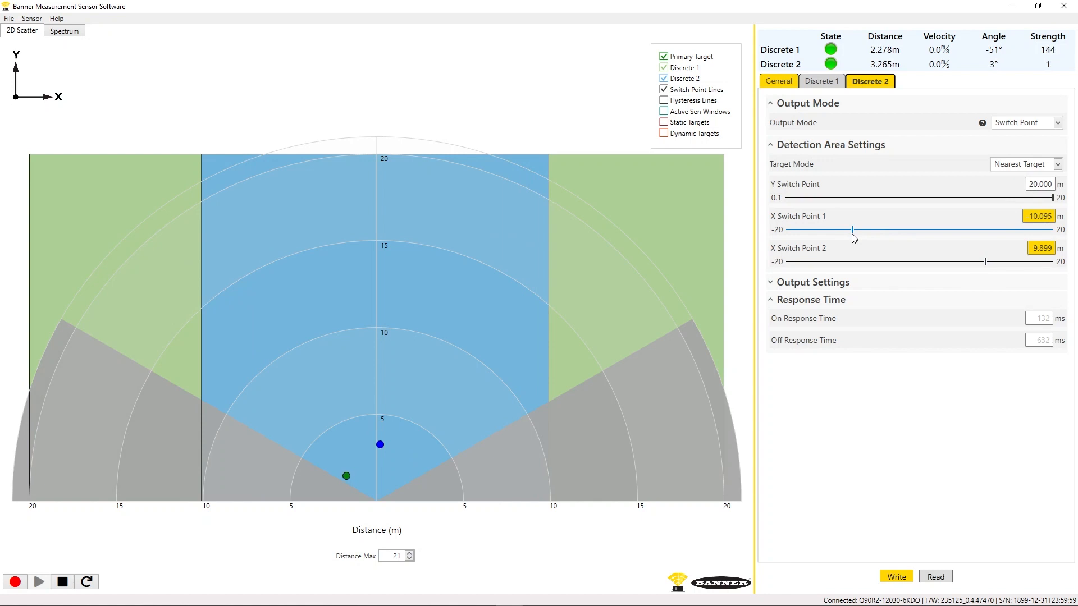
click(778, 81)
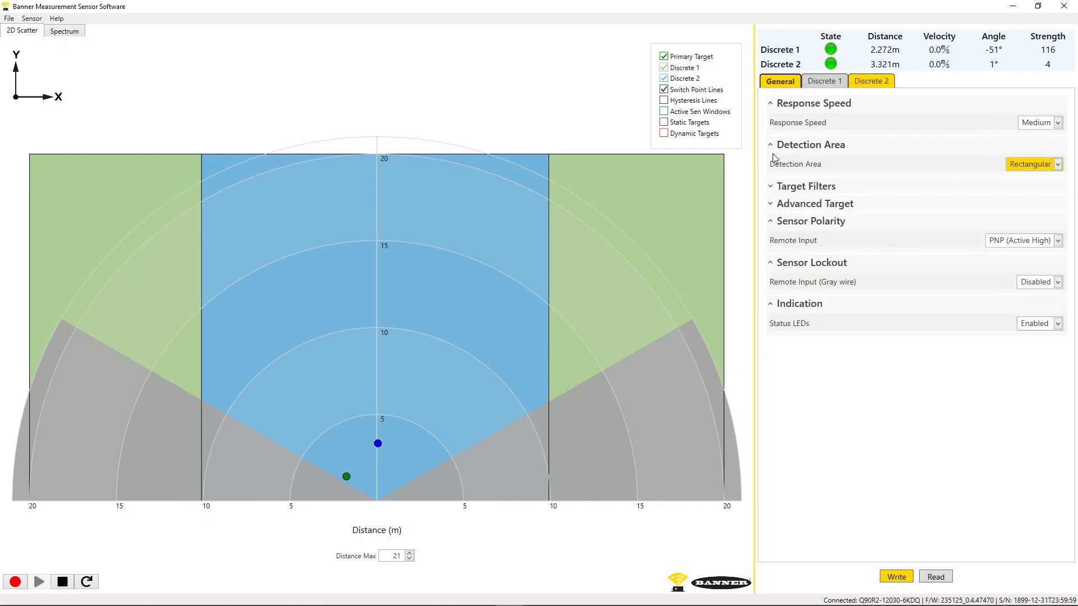
- In Target Filters, set minimum active sensing range to 4.050 m and maximum to 15.226 m
click(805, 185)
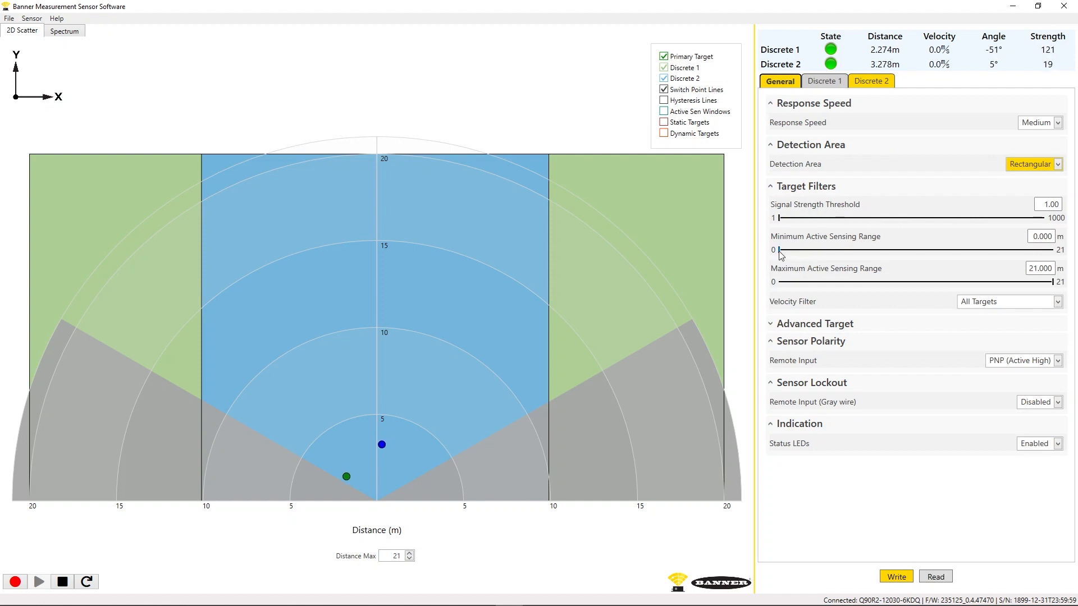
drag(779, 250, 816, 250)
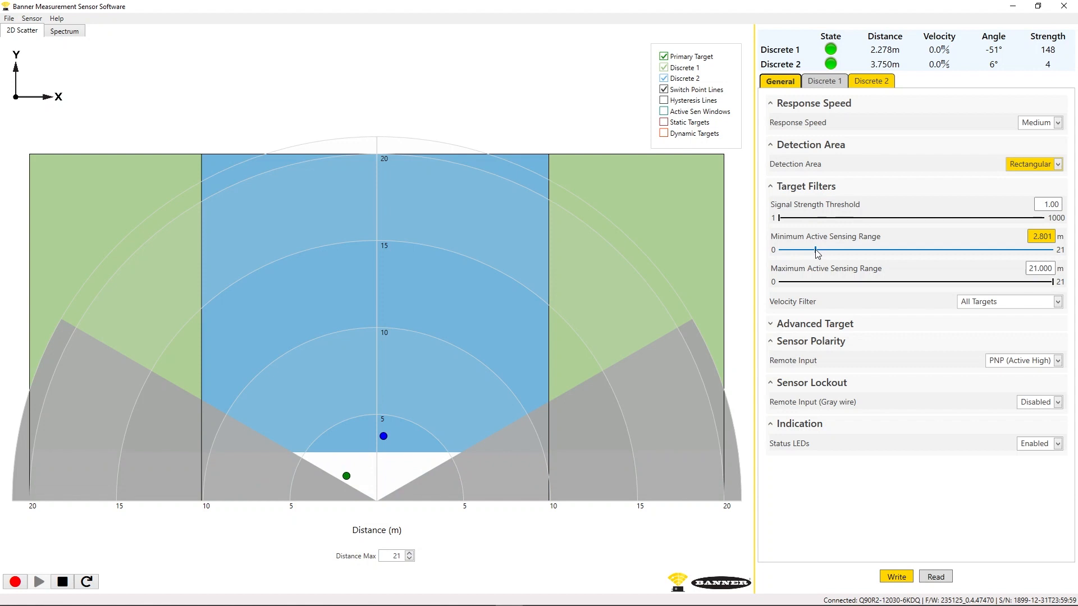
drag(816, 250, 816, 250)
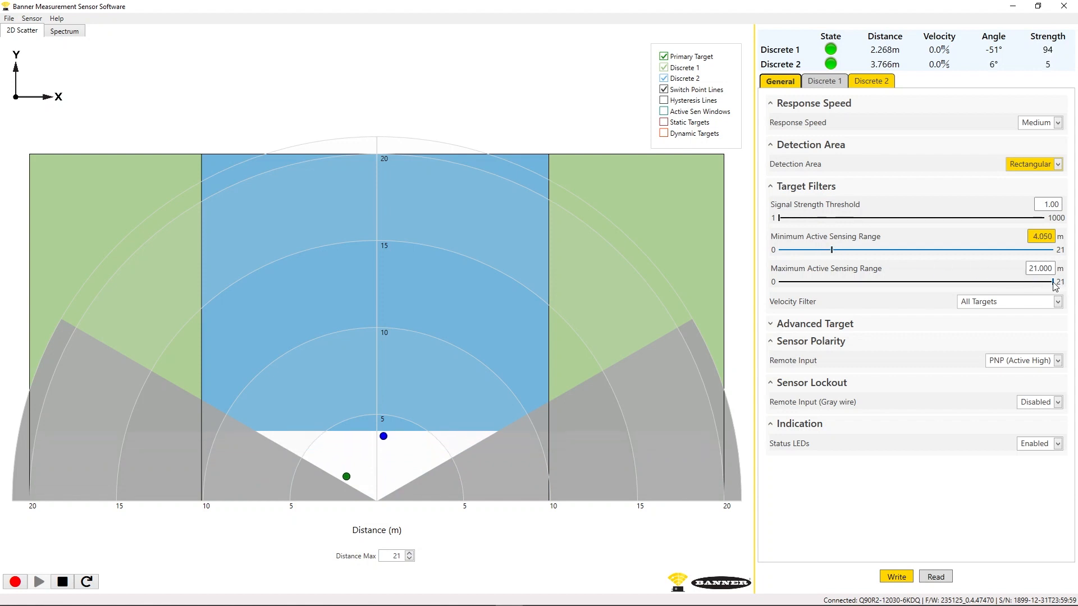
drag(1054, 282, 979, 282)
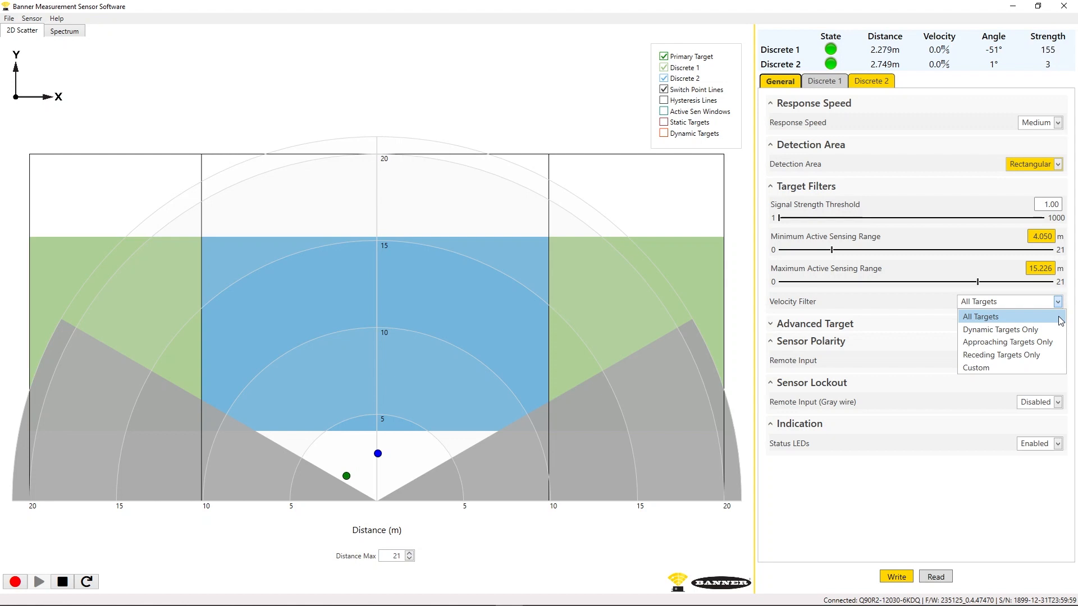
mouse_move(1000, 329)
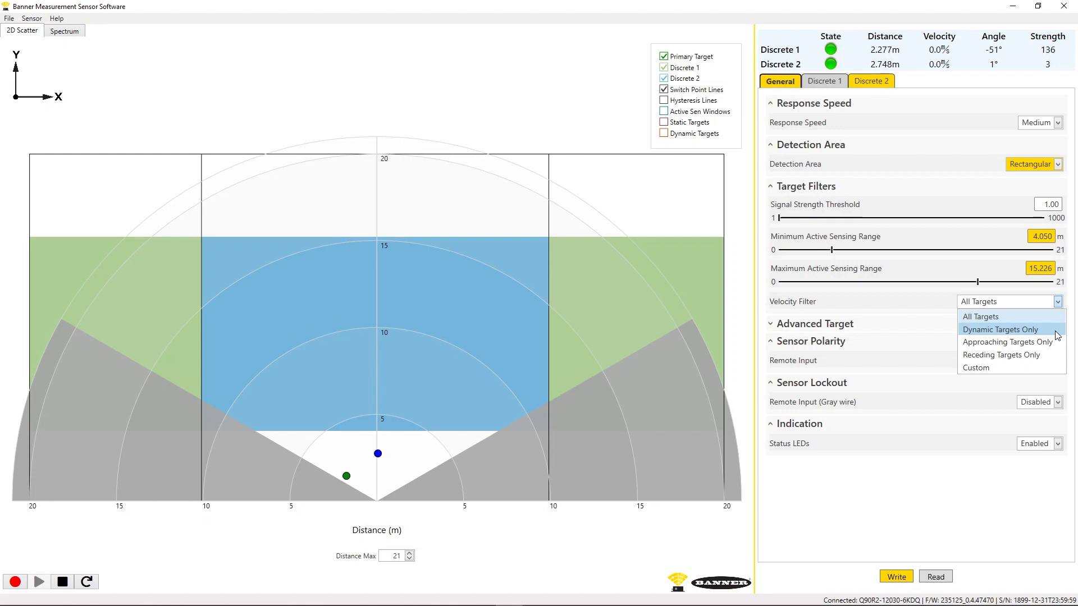
mouse_move(1006, 341)
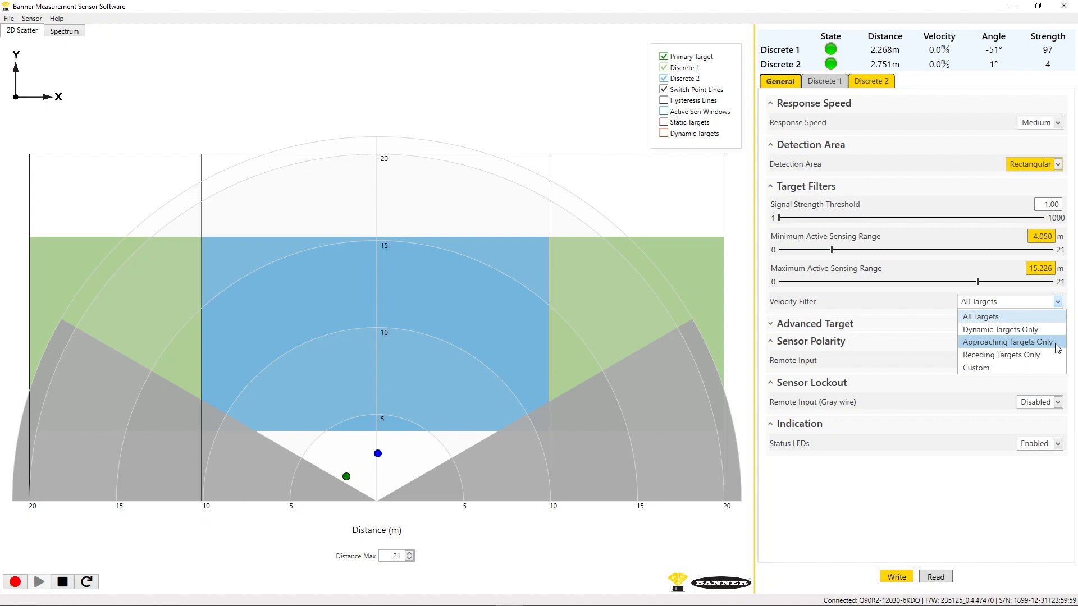
mouse_move(1002, 355)
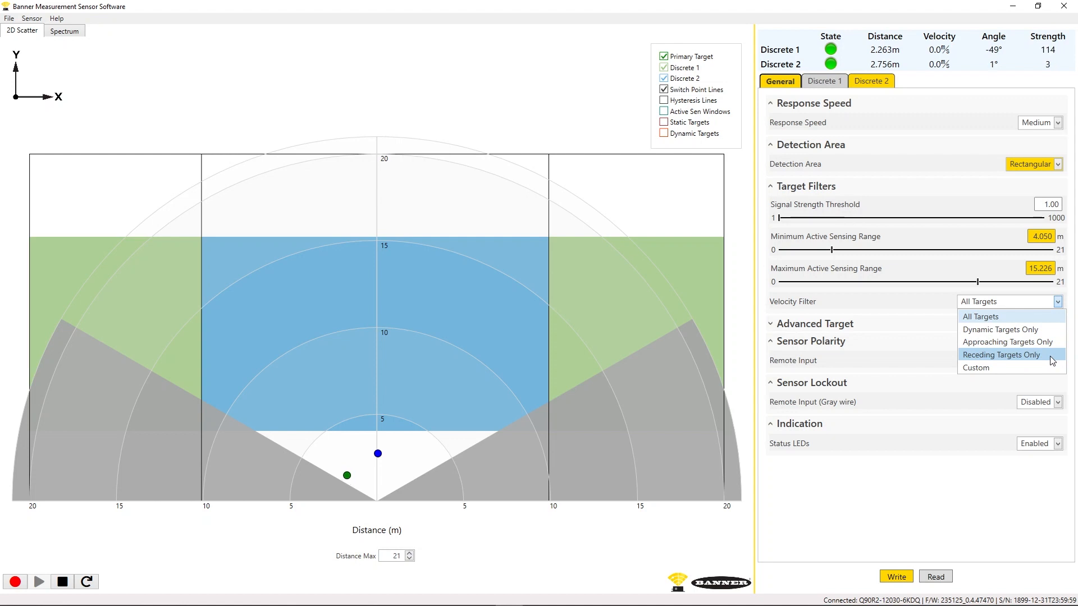
mouse_move(1009, 367)
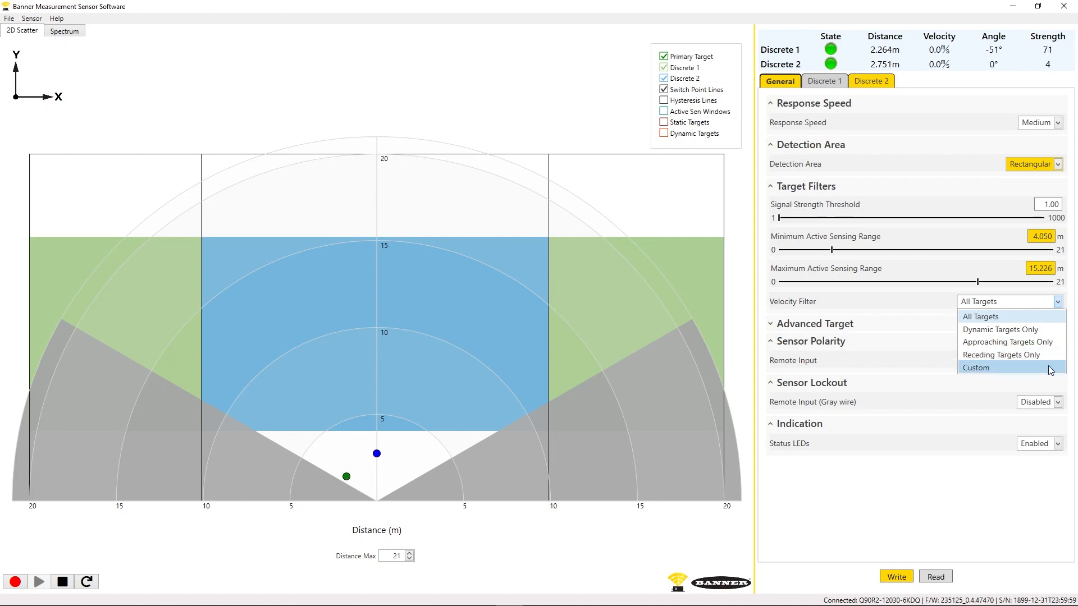
- Set the velocity filter to Custom, accepting targets between -5.4 and 3.9 m/s
click(974, 367)
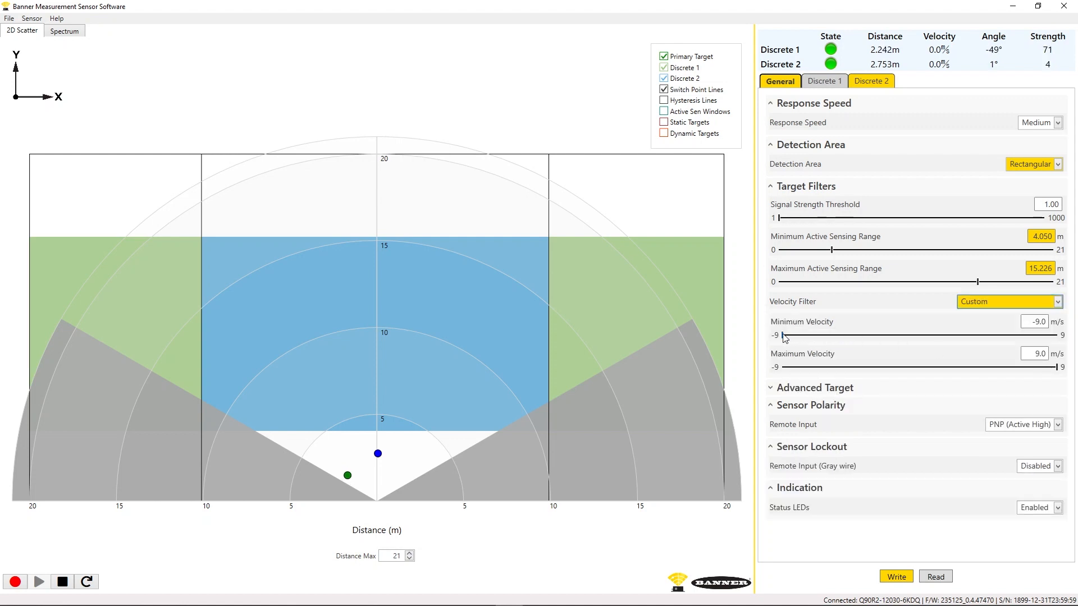
drag(1071, 367, 1055, 367)
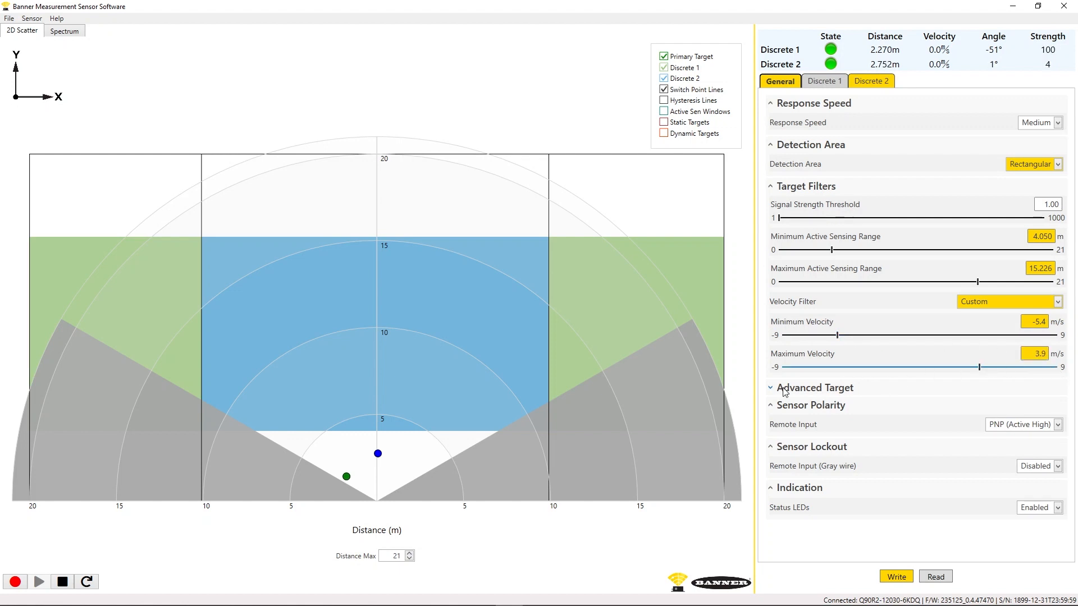
- In Advanced Target, toggle Measurement Hold back to Disabled and keep Status LEDs Enabled
click(815, 387)
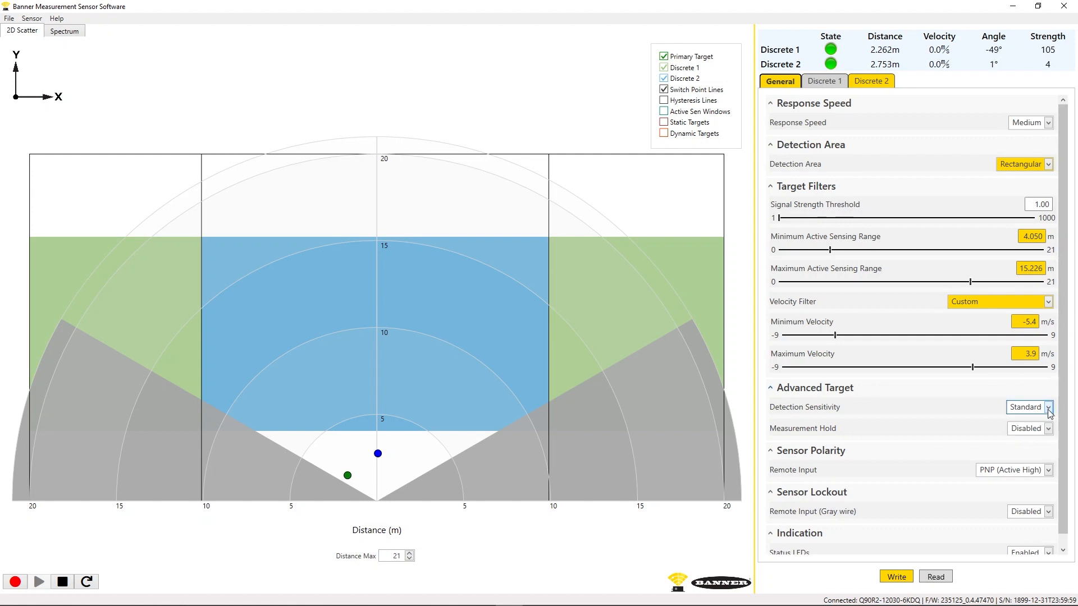
click(1030, 427)
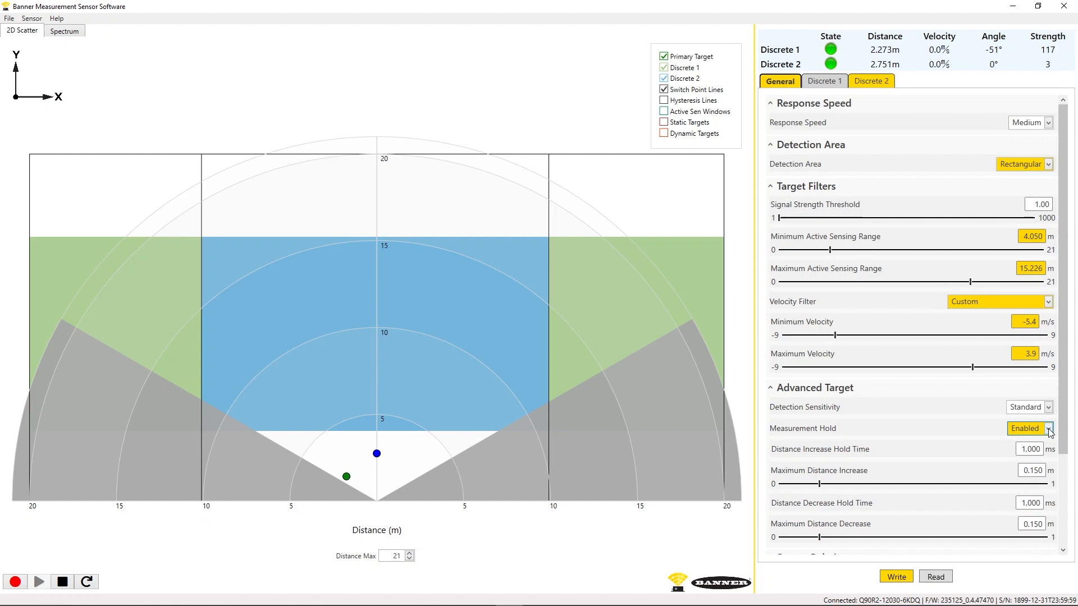
click(1048, 428)
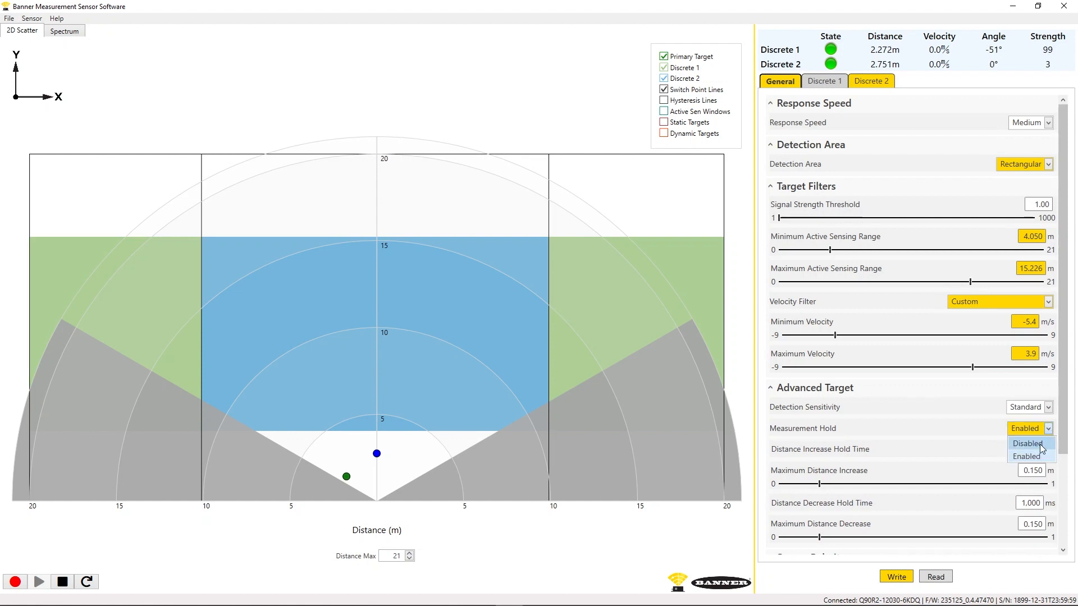
click(1026, 443)
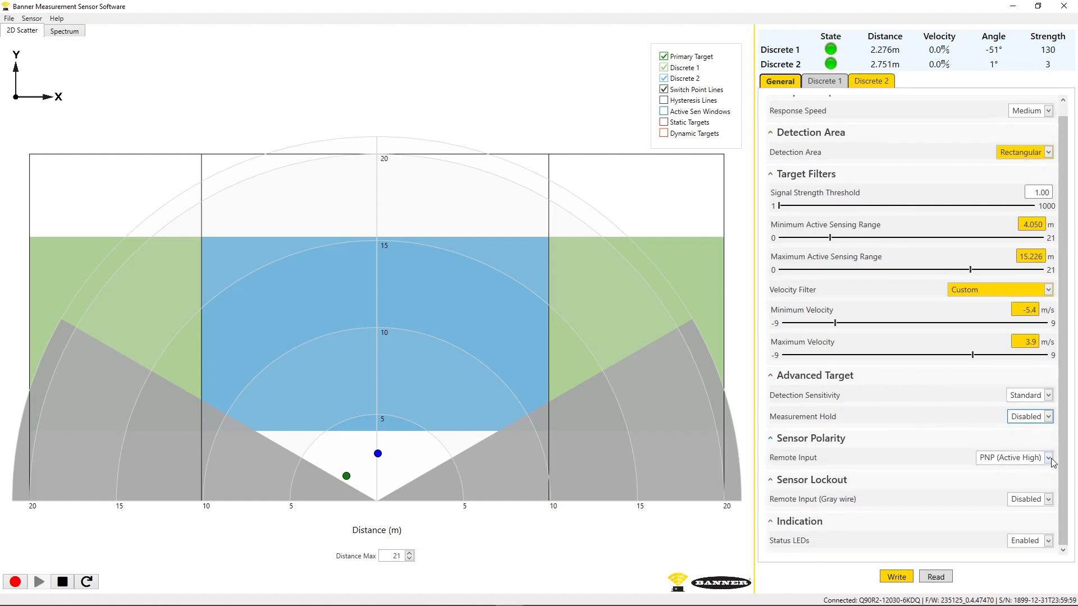
click(1048, 456)
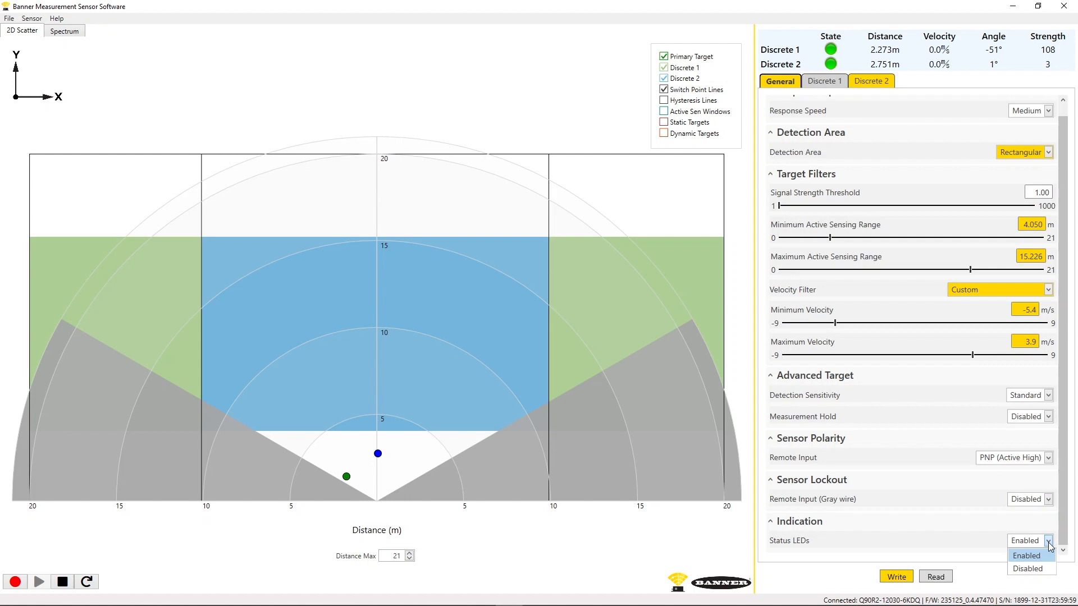
click(1026, 554)
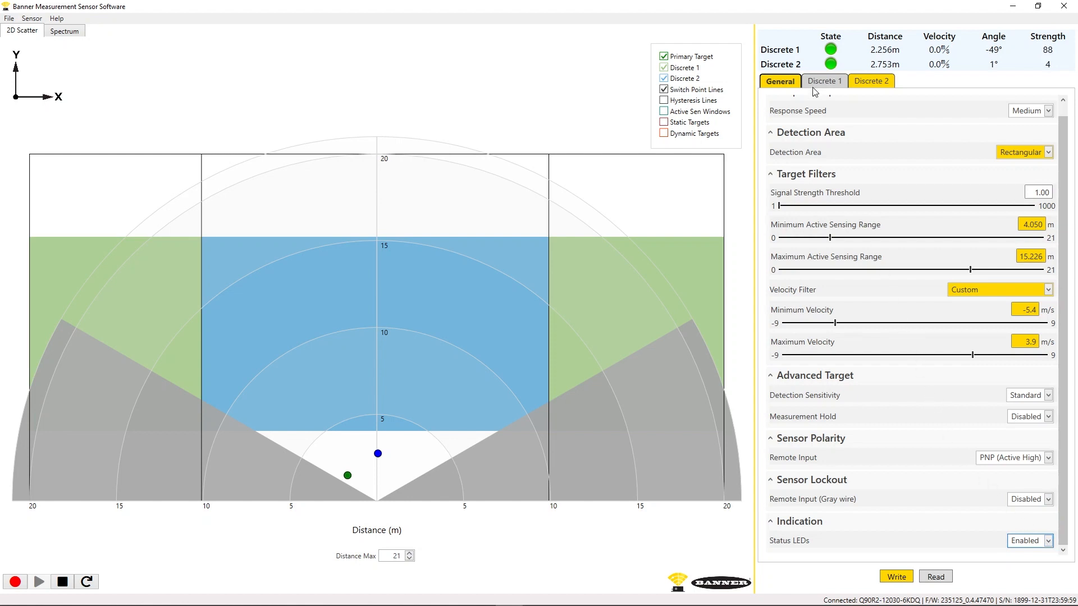
- Set Discrete 1 to Window output with Y switch points at 6.560 m and 13.071 m
click(823, 81)
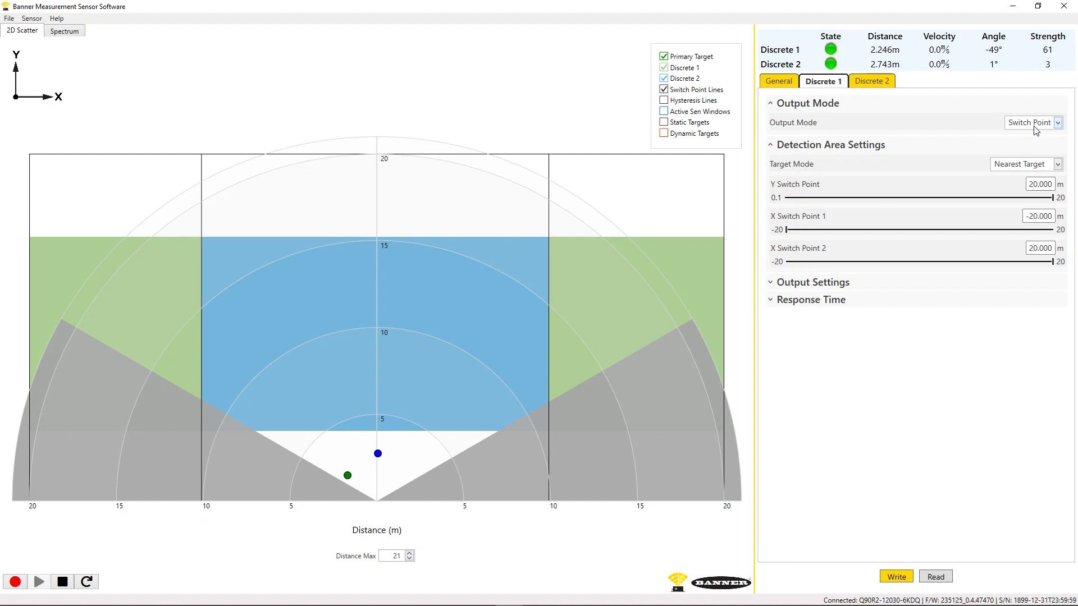
click(1057, 123)
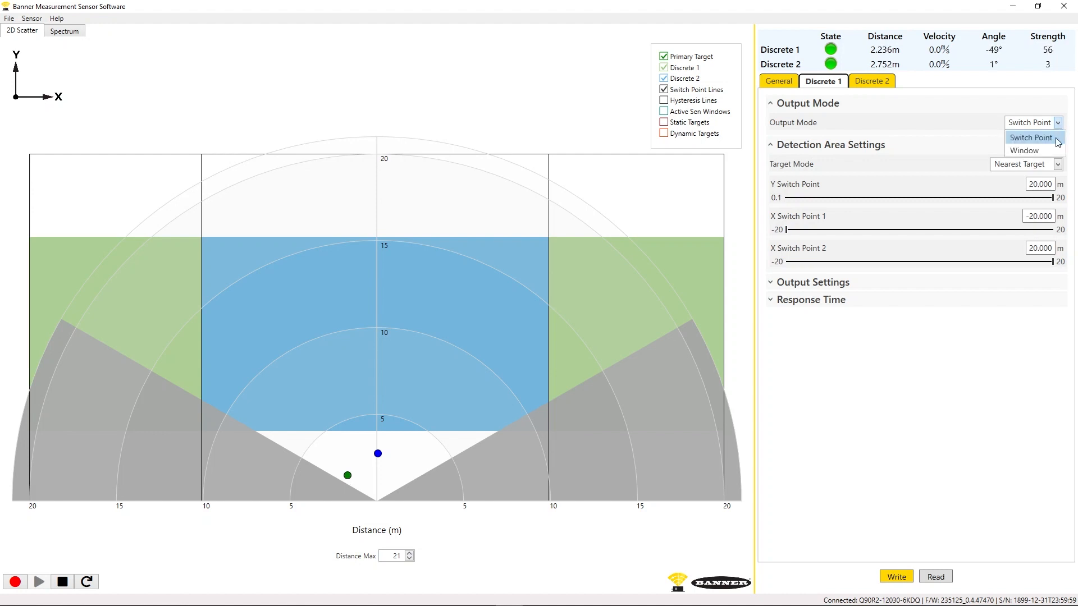
click(1023, 149)
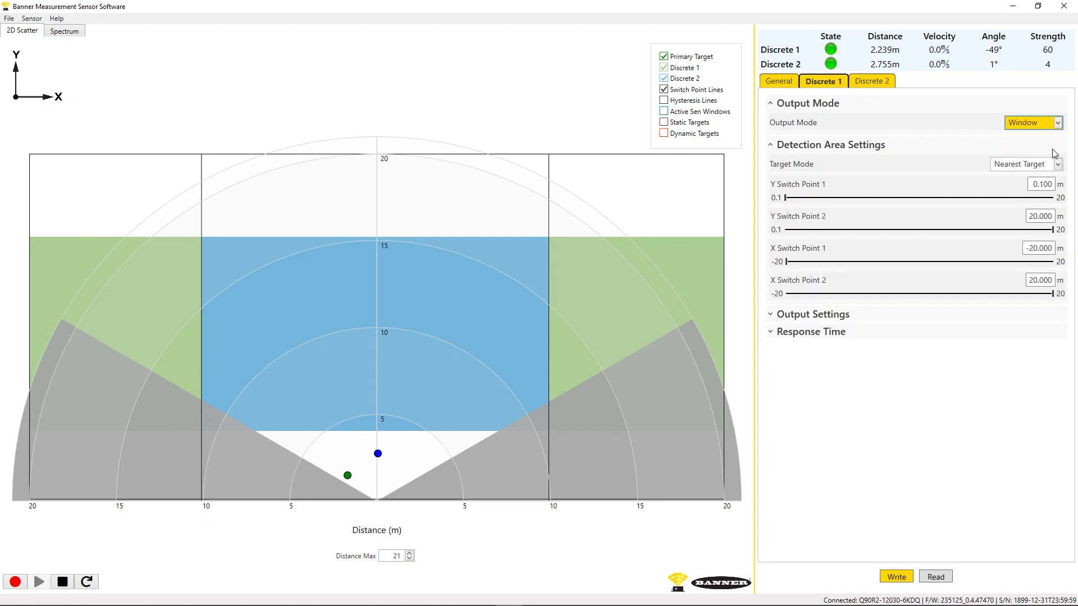
click(787, 198)
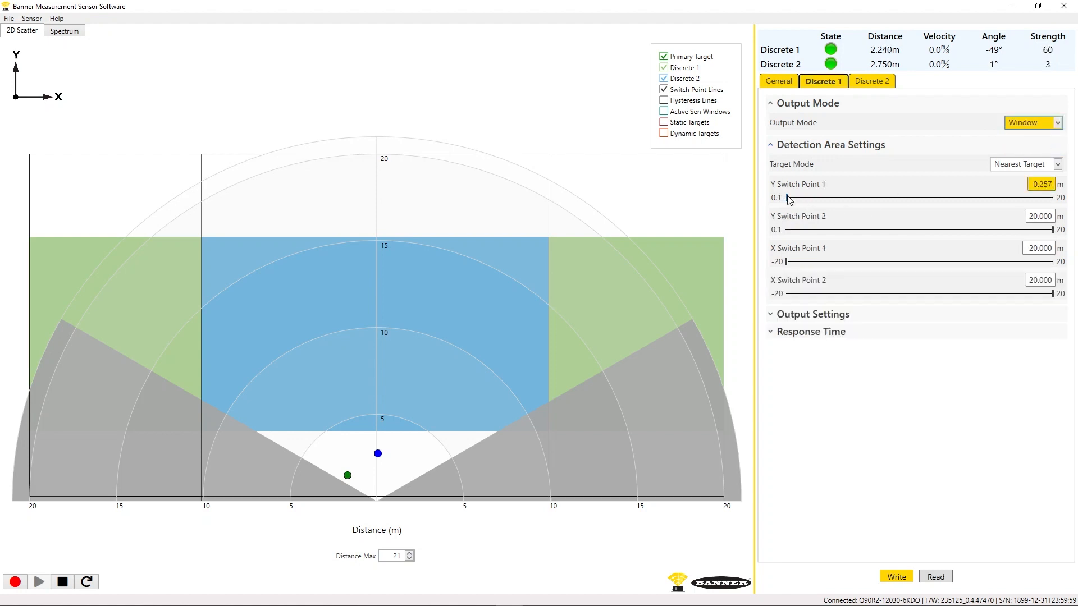
drag(786, 198, 891, 198)
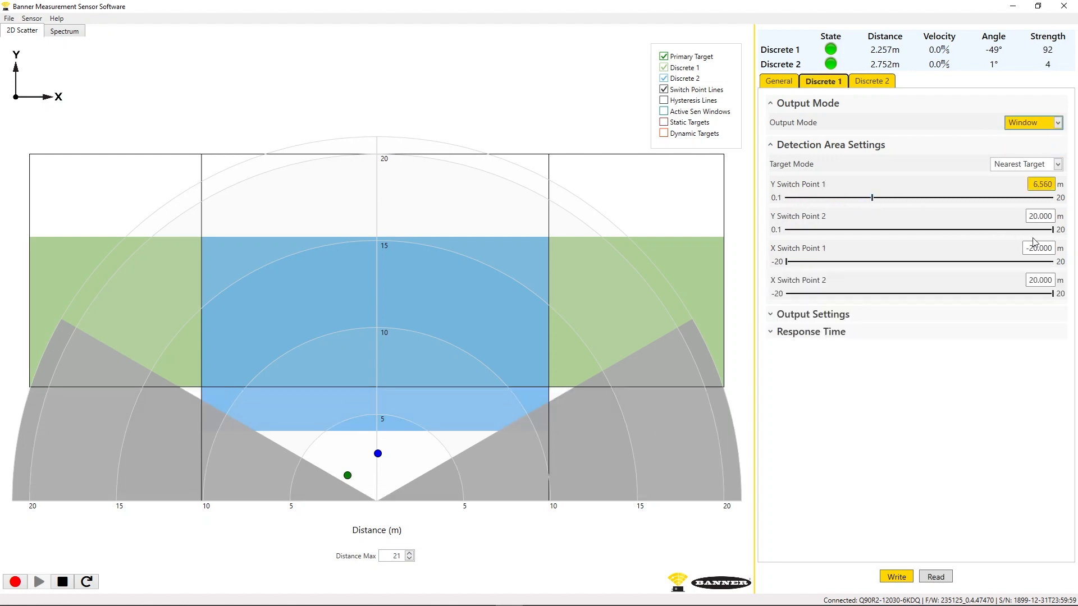
drag(1055, 229, 959, 229)
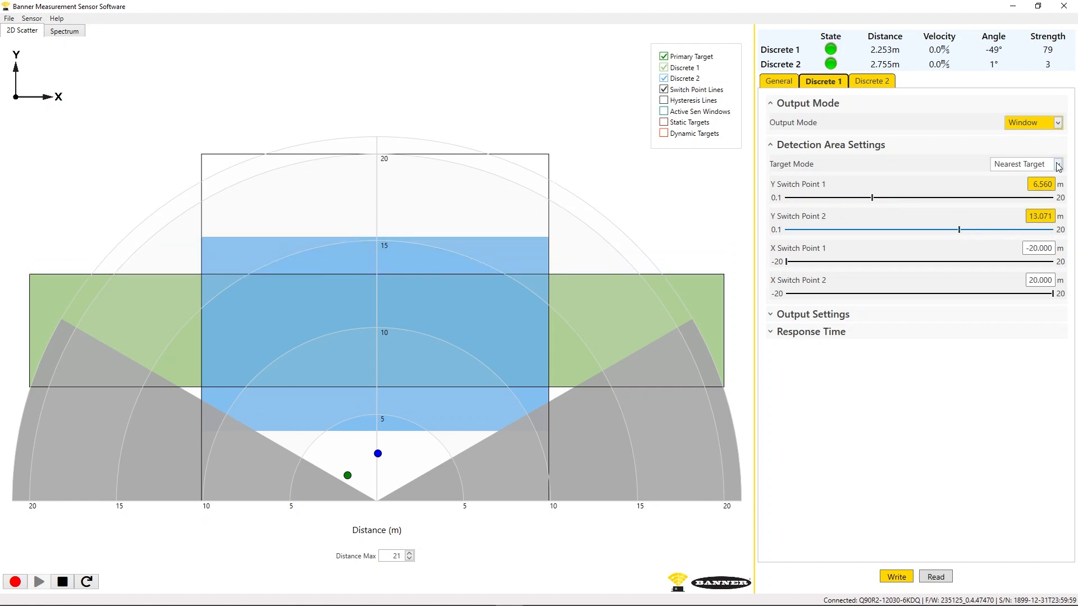
click(1057, 164)
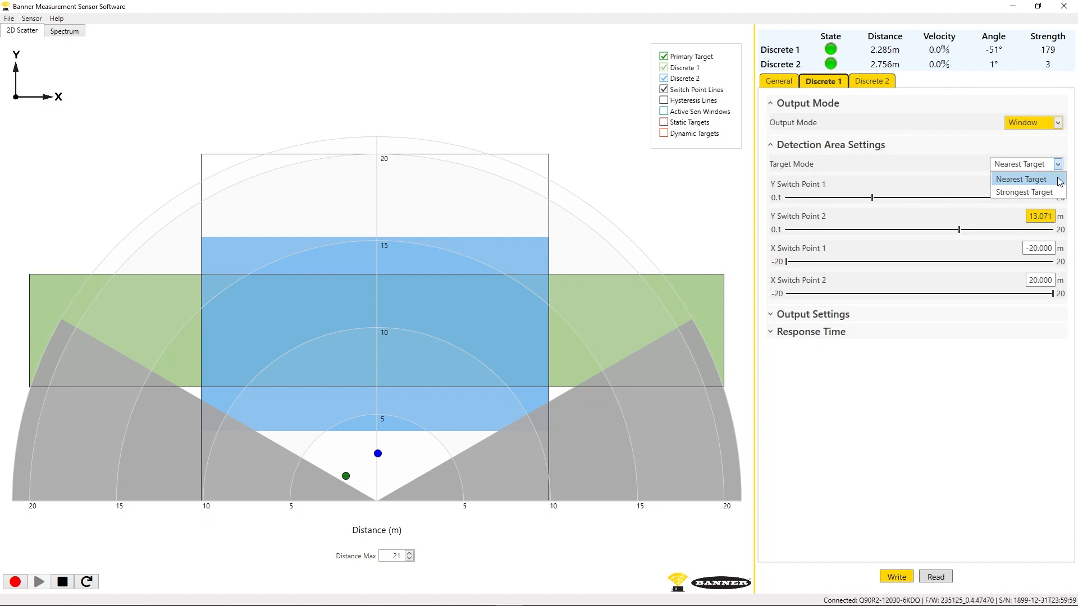
click(1020, 178)
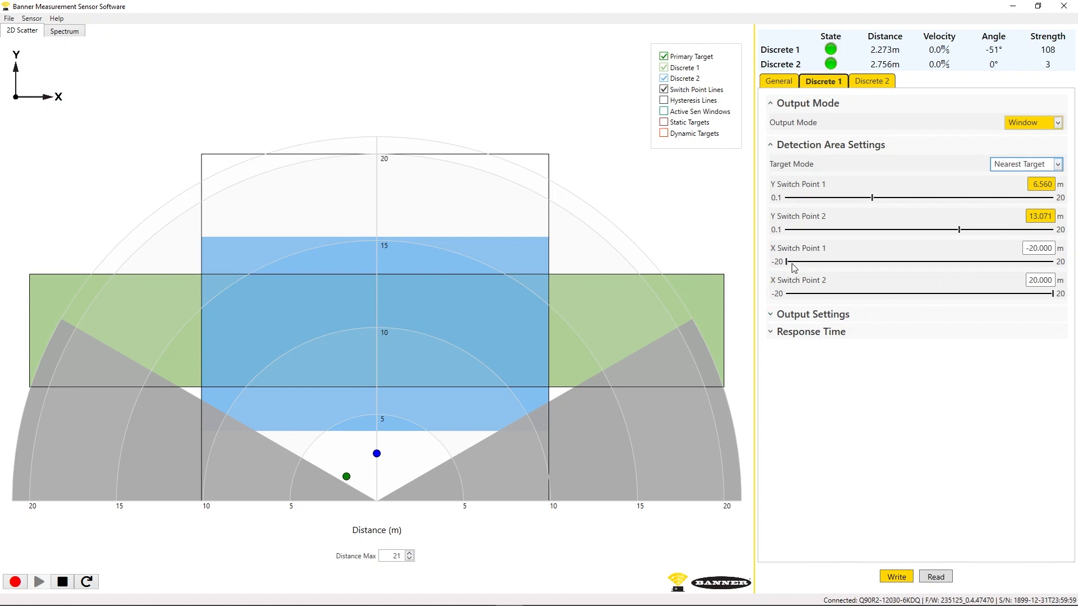
- Move Discrete 1's X Switch Point 1 from -20 to about 5.389 m
drag(788, 262, 871, 262)
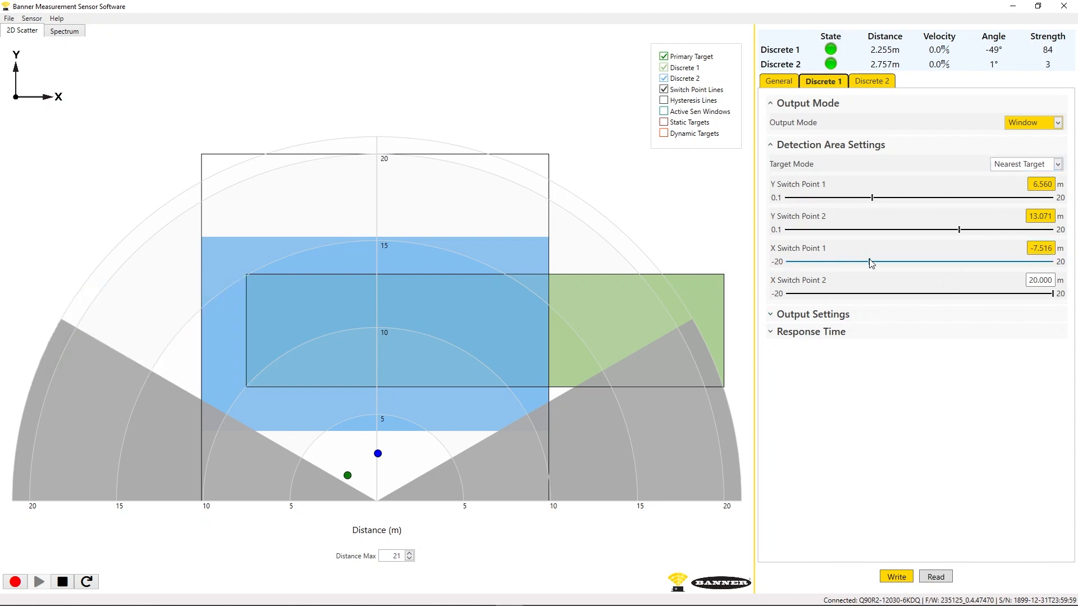
drag(871, 263, 954, 263)
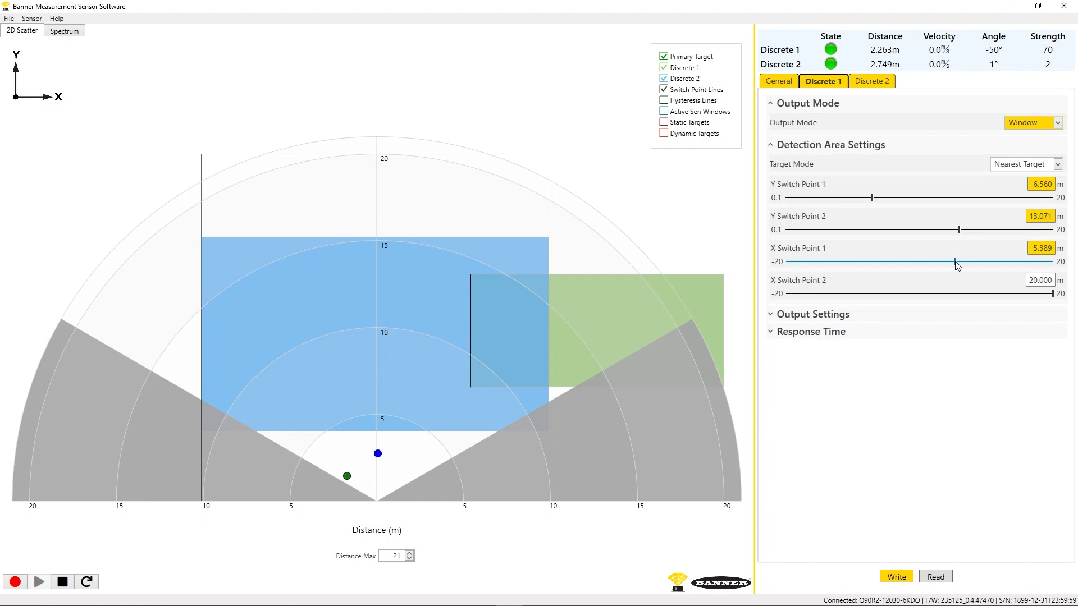
- In Discrete 1 Output Settings, set the On Delay to 100 ms beside the 500 ms Off Delay
click(815, 315)
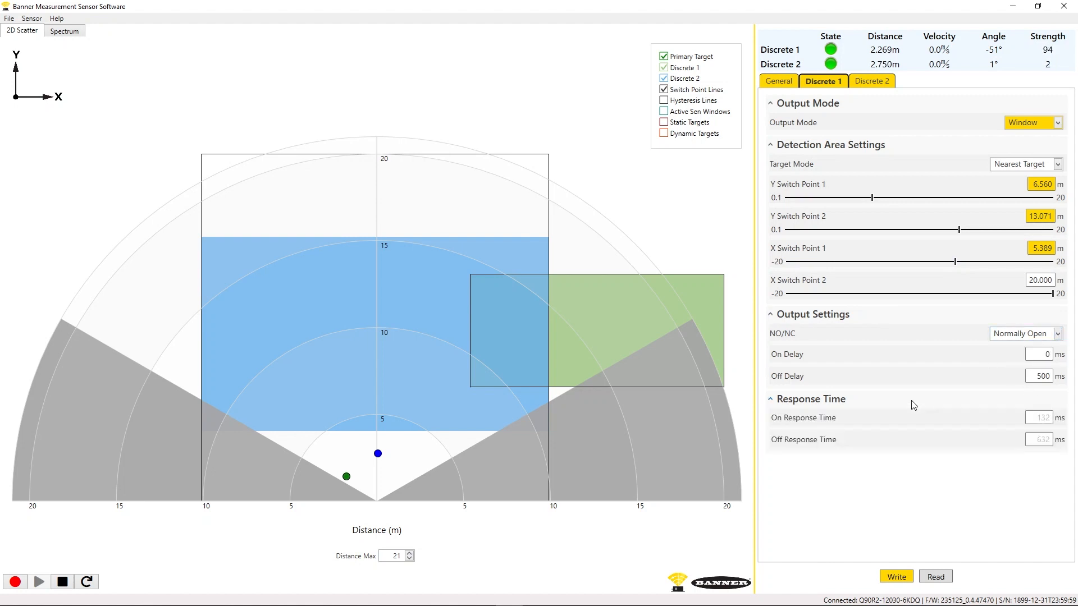
click(1041, 354)
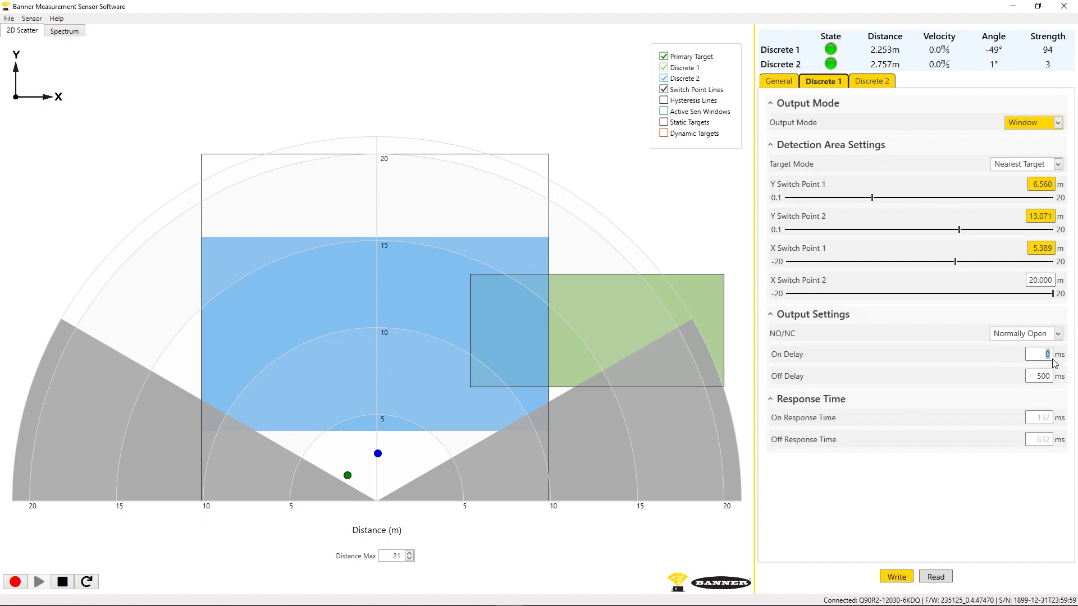
text(100)
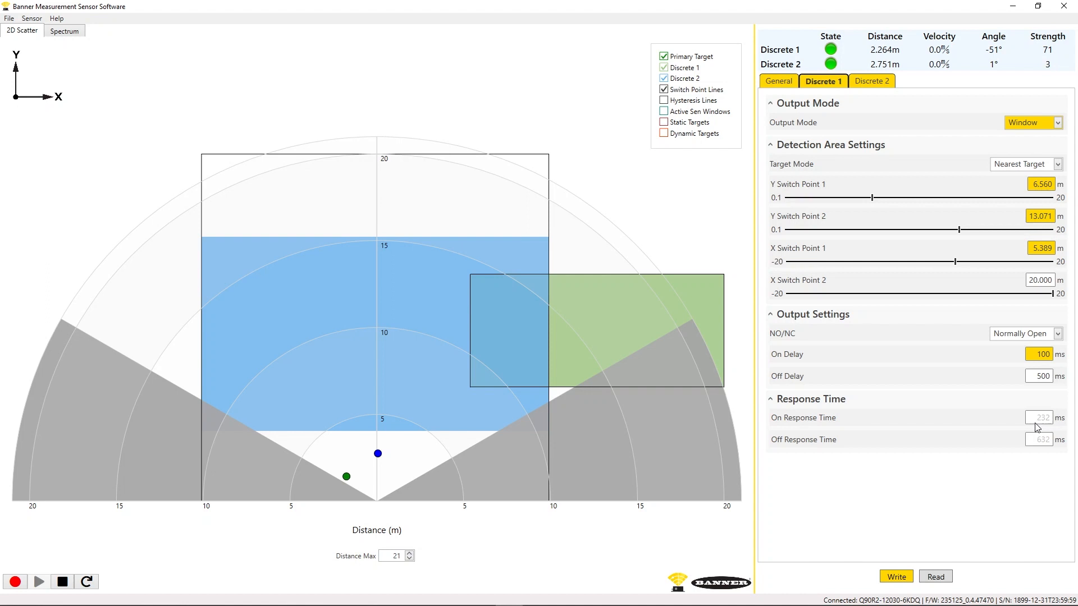
- Set Discrete 2's output mode to Complementary
click(871, 81)
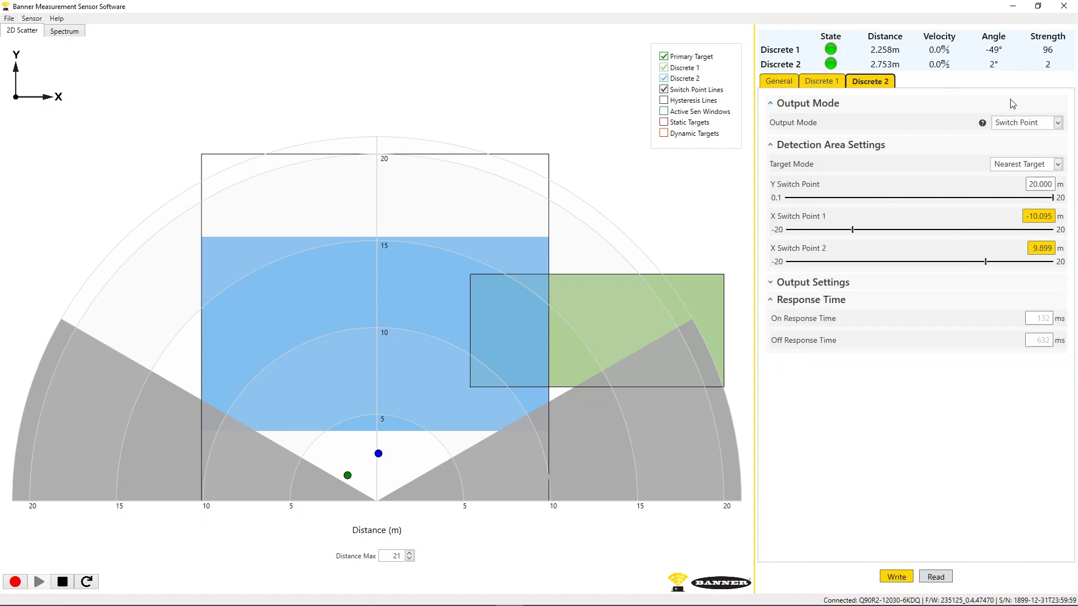
click(1057, 122)
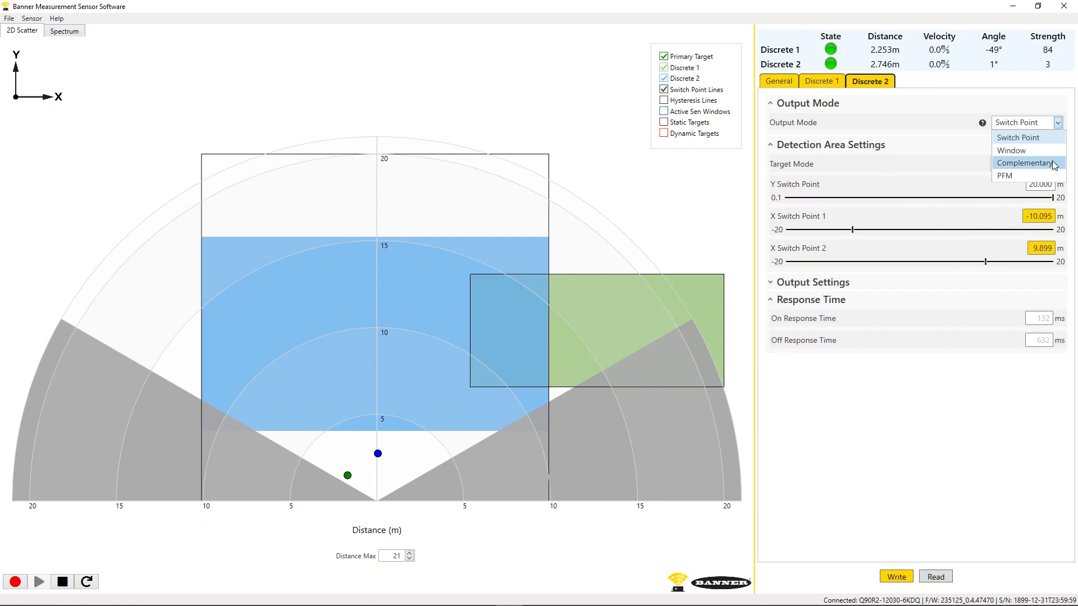
mouse_move(1027, 176)
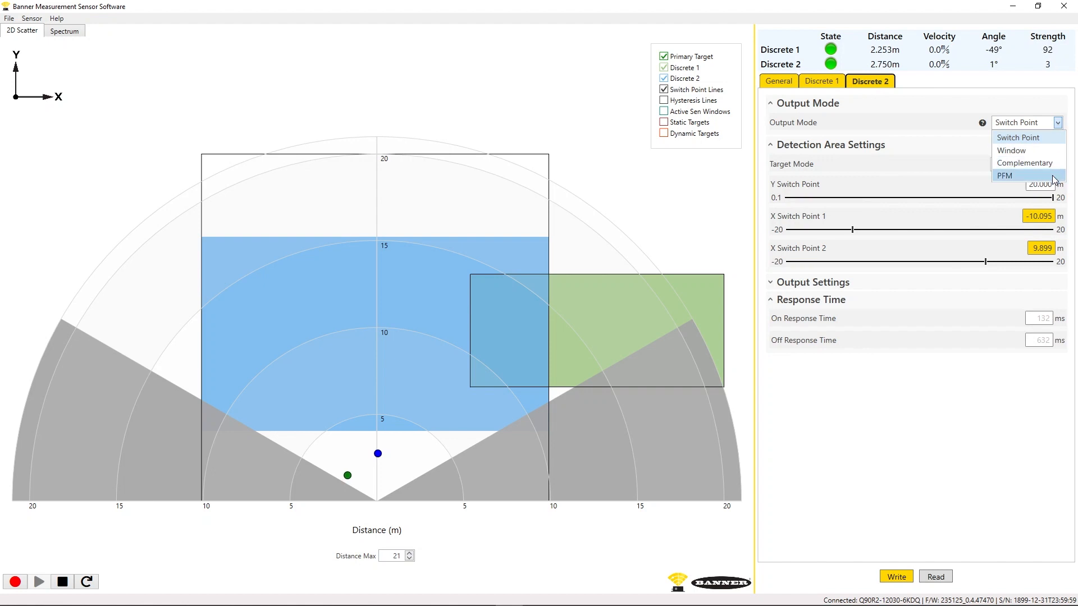
click(1025, 161)
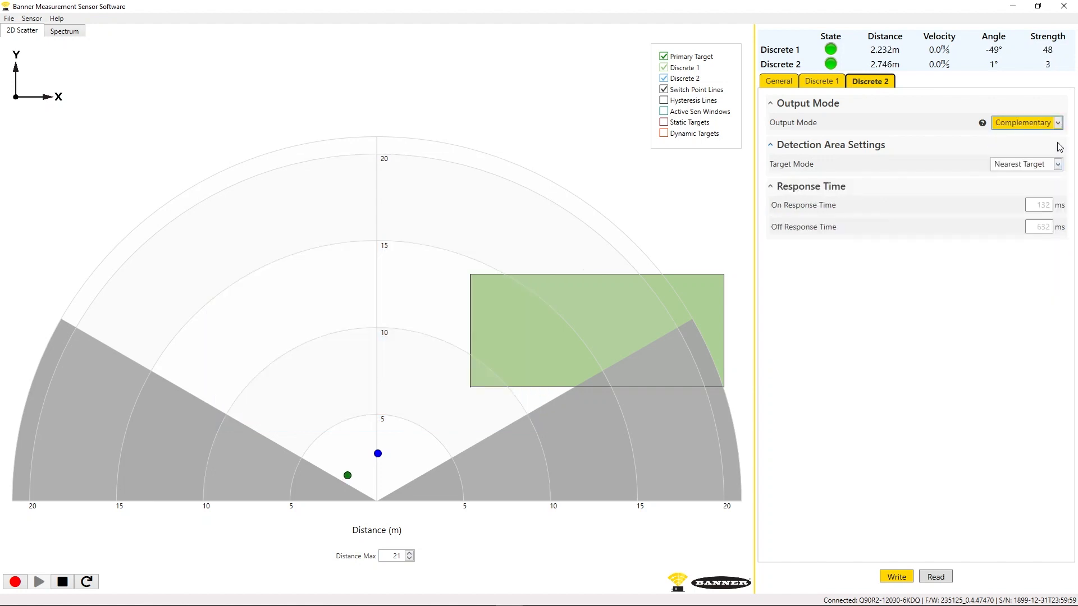